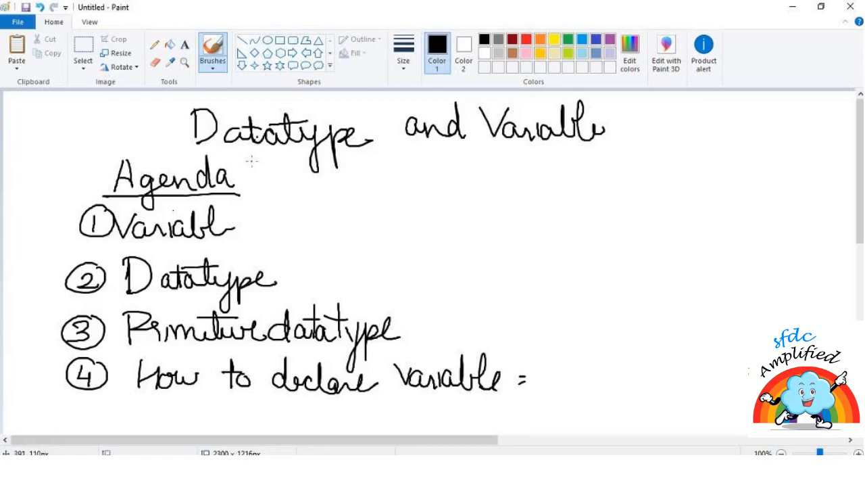
mouse_move(252, 168)
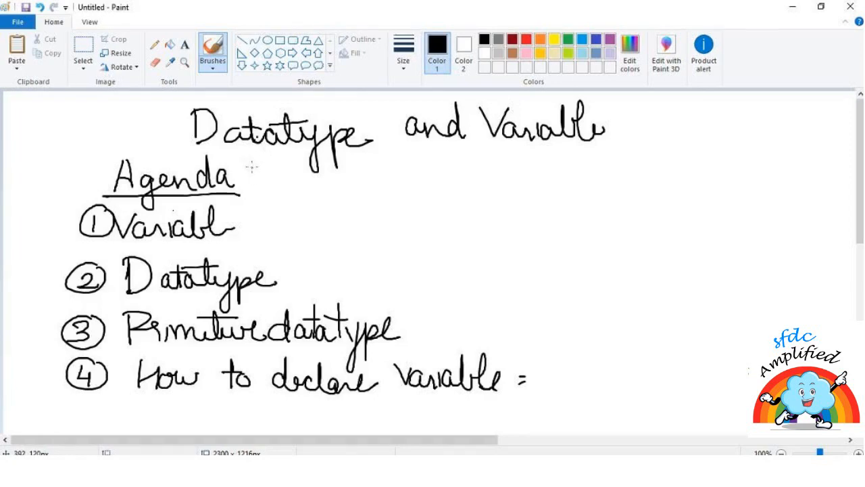
mouse_move(254, 210)
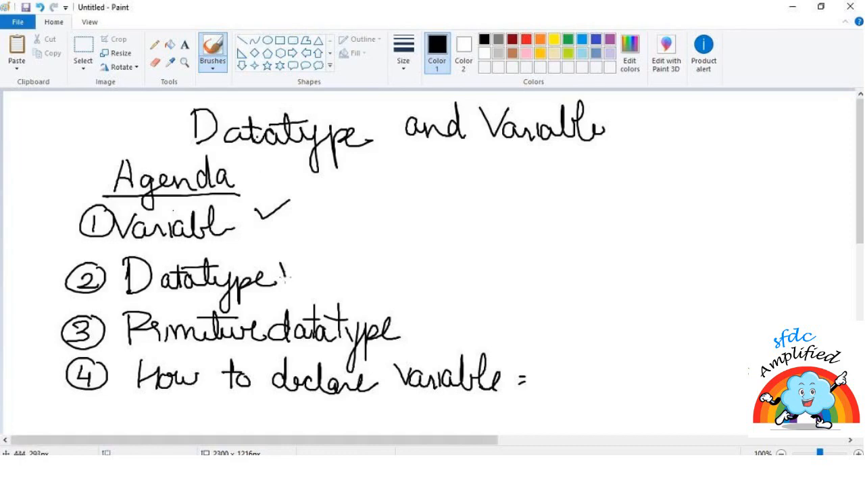
Step: Draw ticks beside the Datatype and declare-variable agenda items
drag(284, 280, 321, 252)
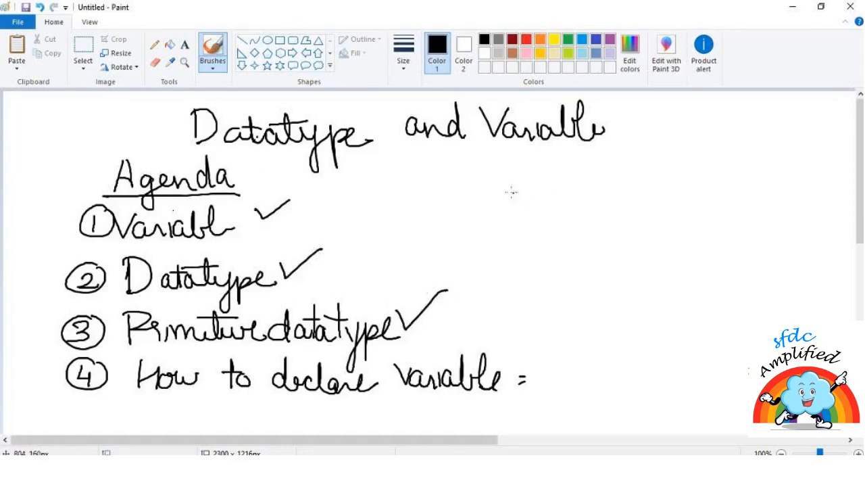
drag(513, 378, 534, 354)
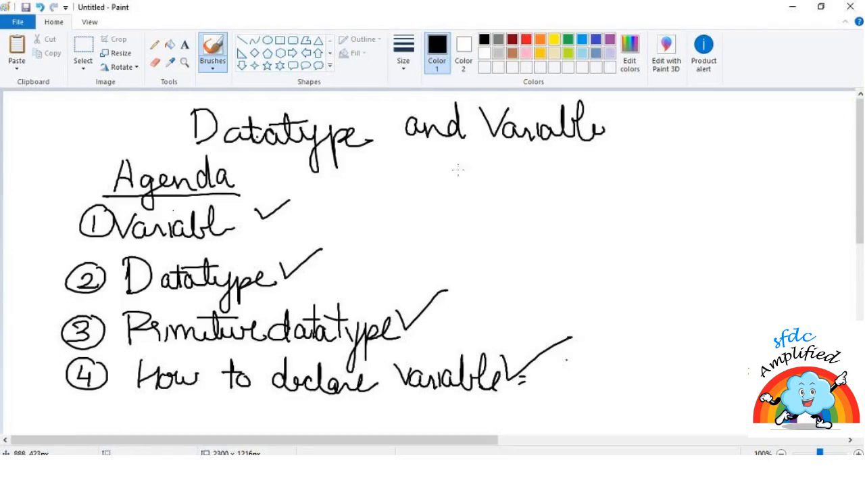
mouse_move(465, 182)
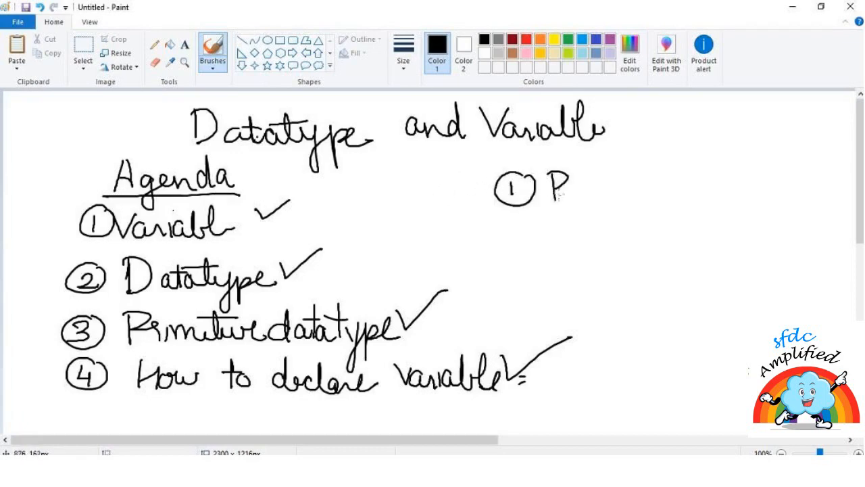
Step: Handwrite Primitive and Collections as the first two entries of the right-hand list
drag(568, 187, 649, 197)
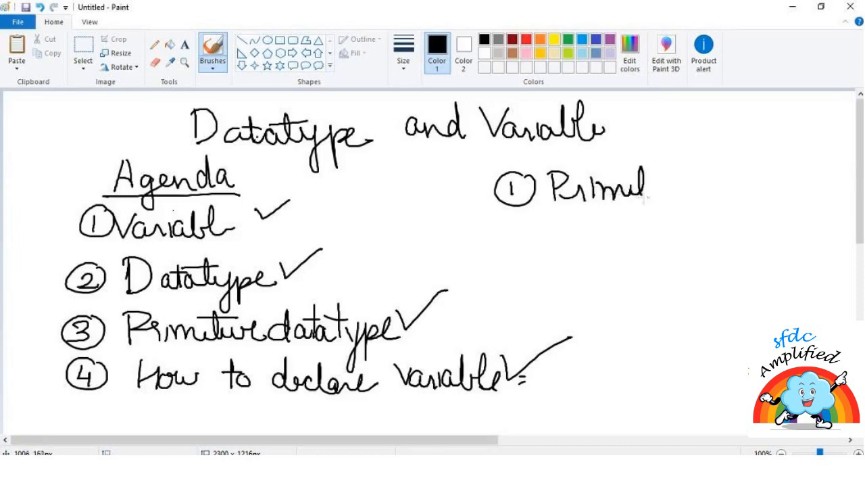
drag(647, 189, 689, 192)
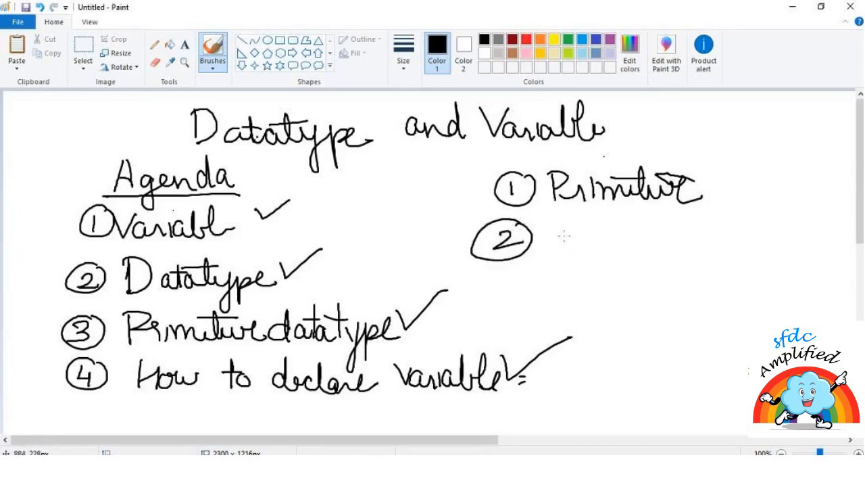
drag(554, 233, 615, 233)
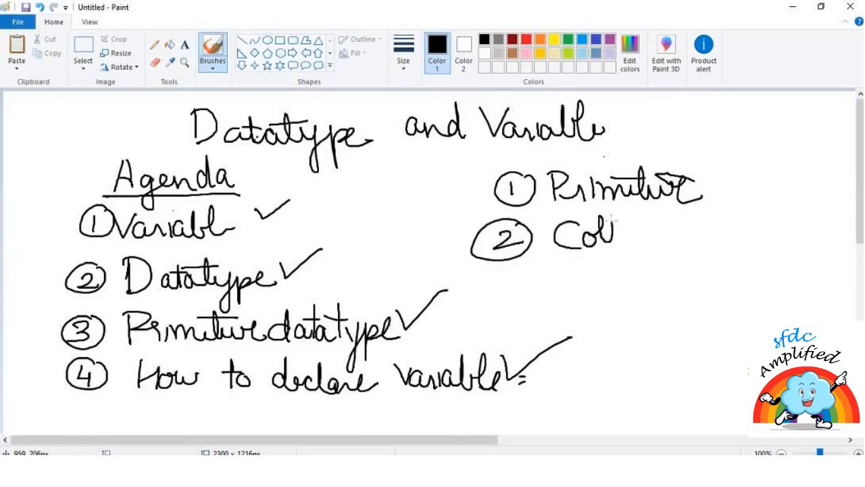
drag(615, 233, 665, 233)
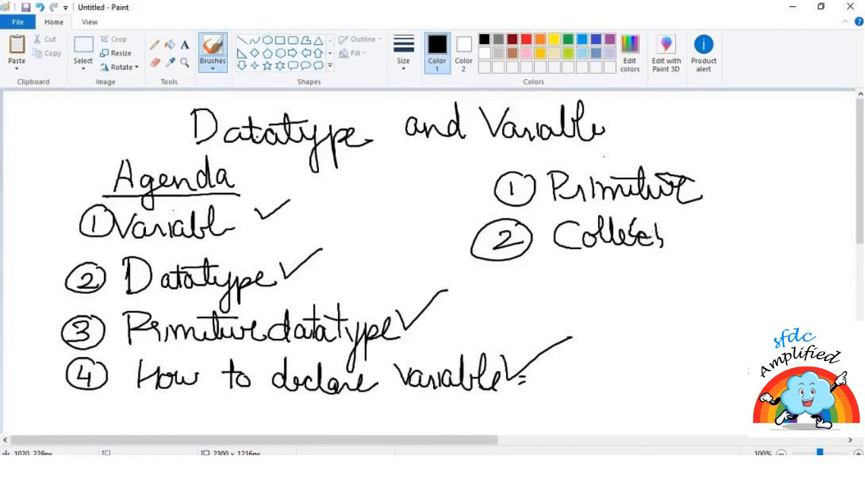
drag(649, 232, 703, 236)
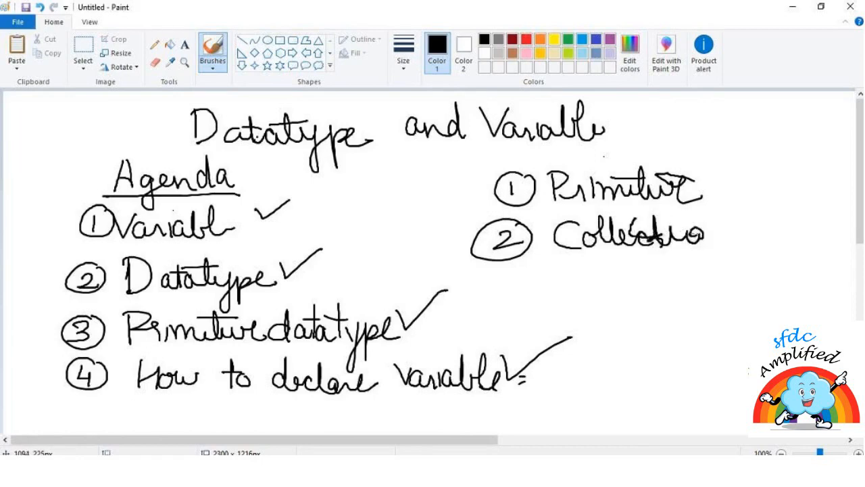
drag(703, 237, 744, 237)
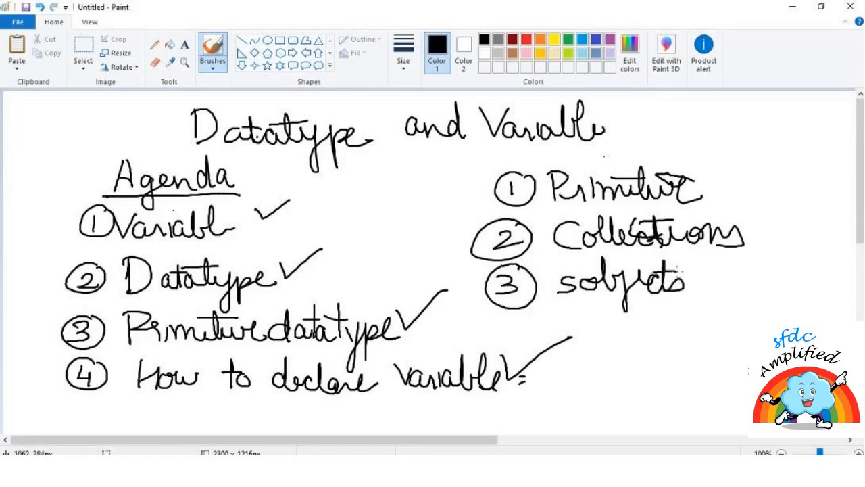
Step: Add circled 4 with Enums, tick Primitive, then select the whole drawing
drag(507, 331, 534, 345)
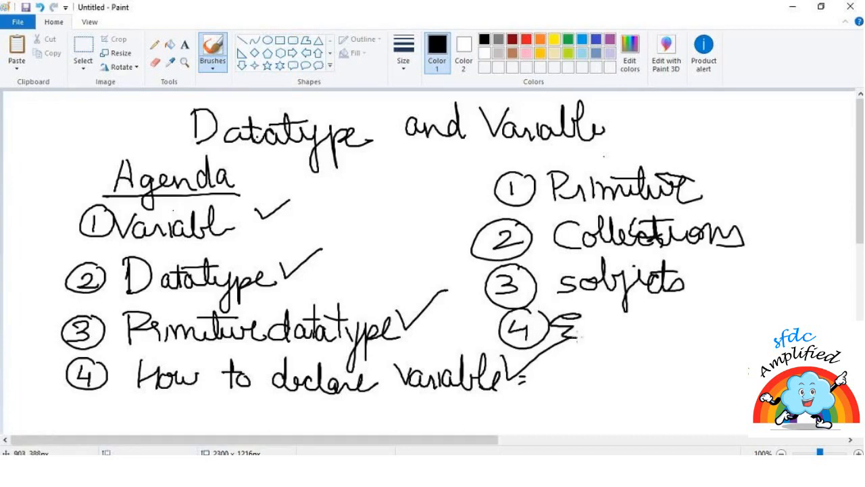
drag(561, 331, 673, 331)
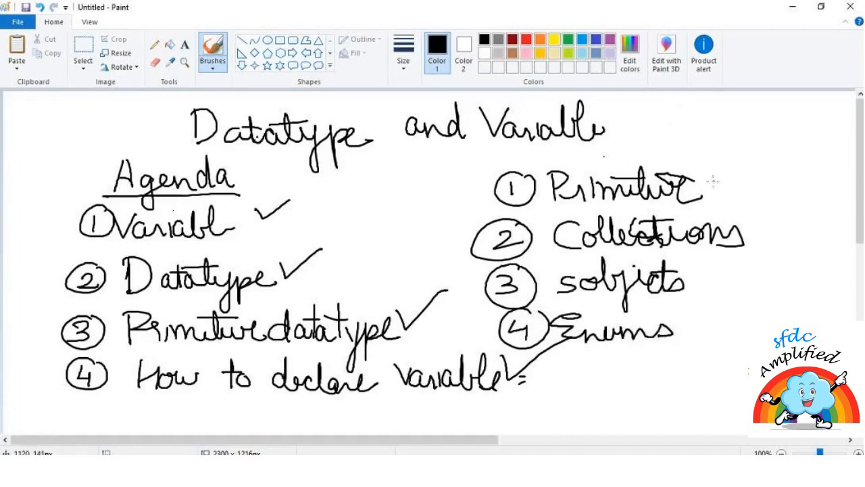
drag(710, 203, 757, 155)
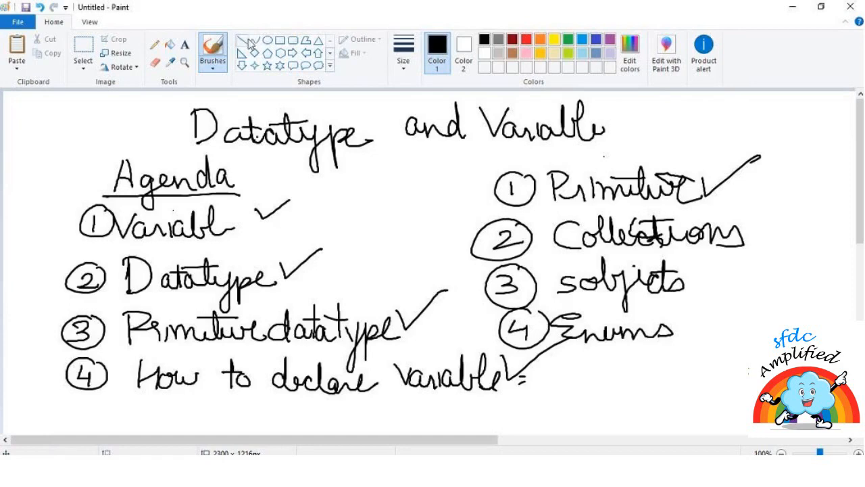
click(83, 53)
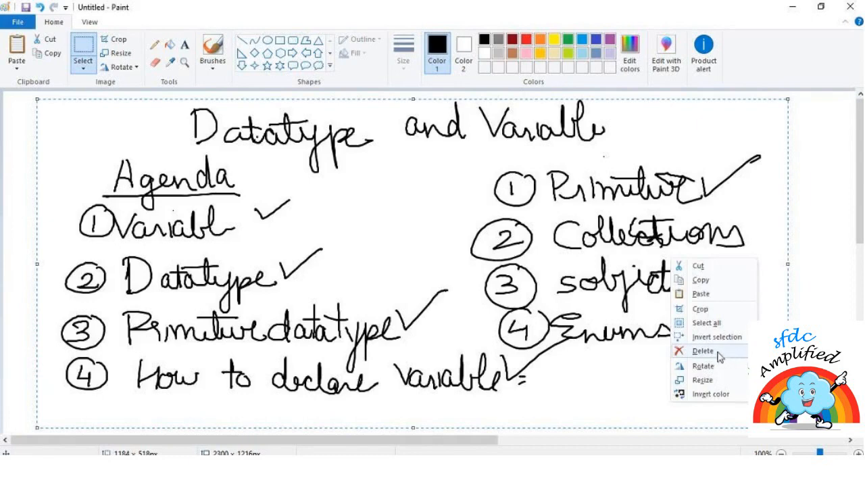
Step: Delete the selected content to blank the canvas and return to the Brushes tool
click(703, 350)
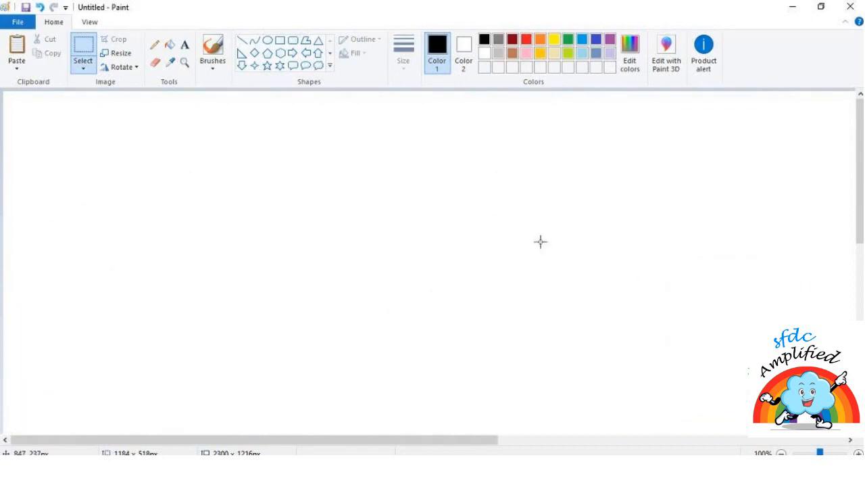
mouse_move(333, 181)
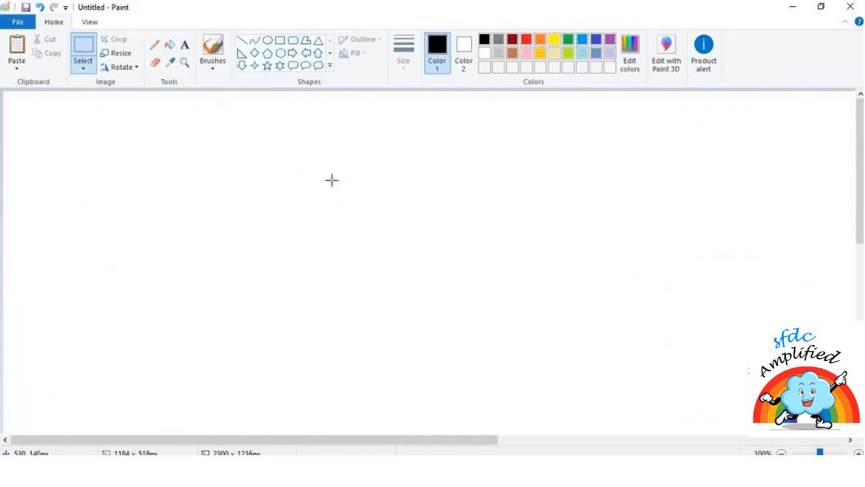
drag(315, 172, 411, 181)
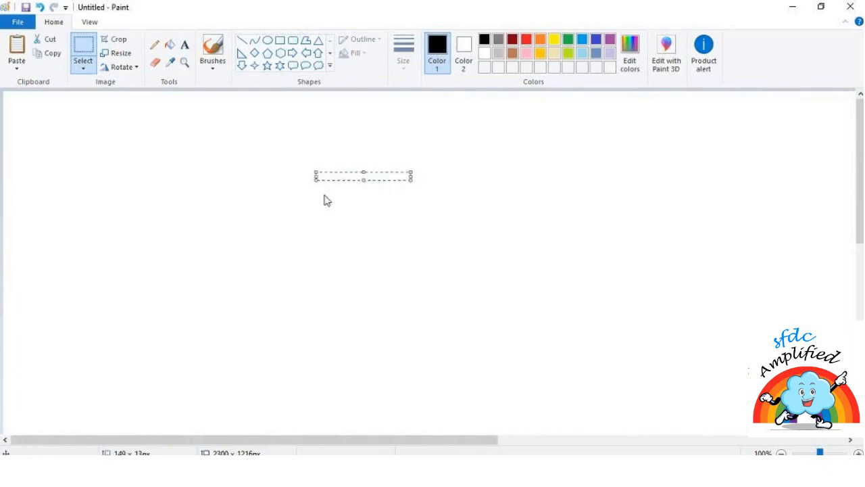
click(212, 51)
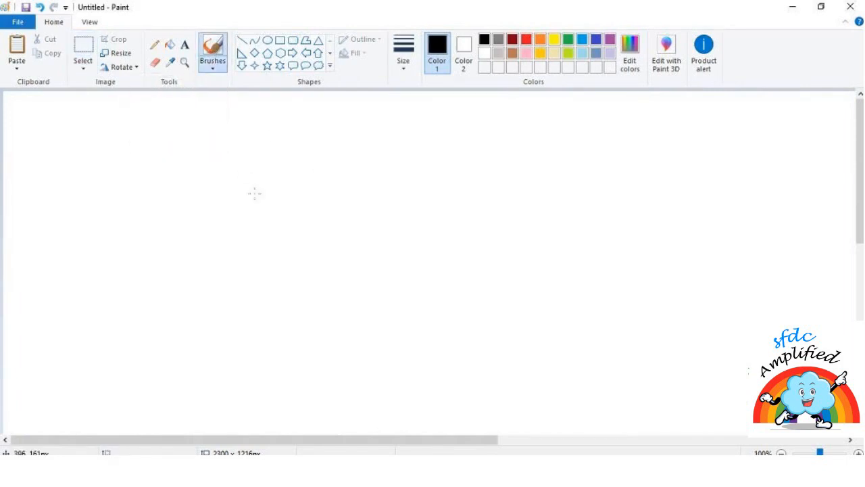
mouse_move(305, 178)
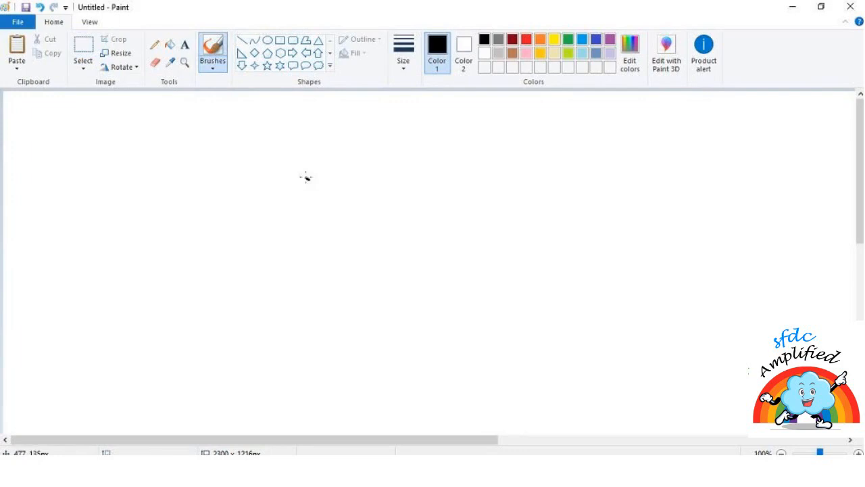
Step: Draw a bucket labelled Variable, write Data above it, and sketch a grid of cells beside it
drag(306, 177, 305, 227)
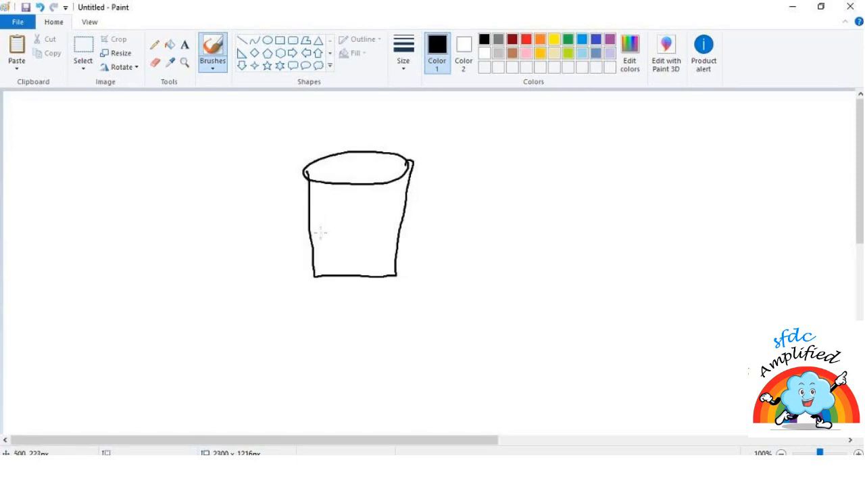
drag(317, 223, 327, 250)
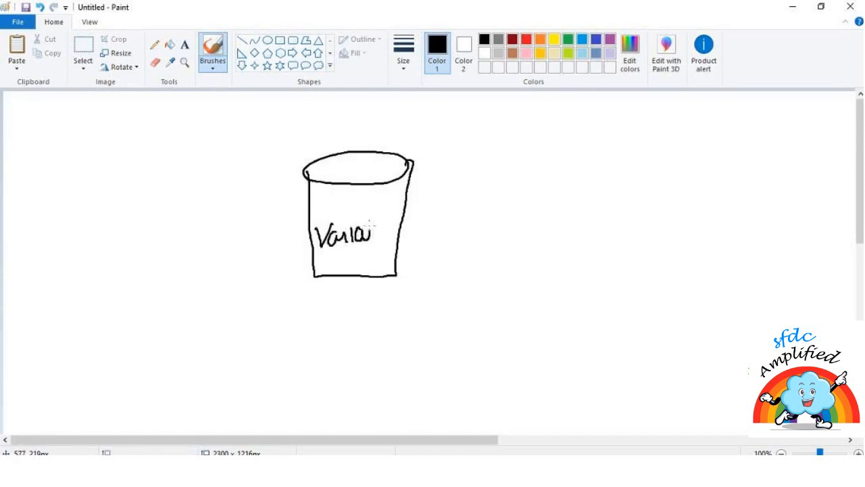
drag(372, 236, 406, 237)
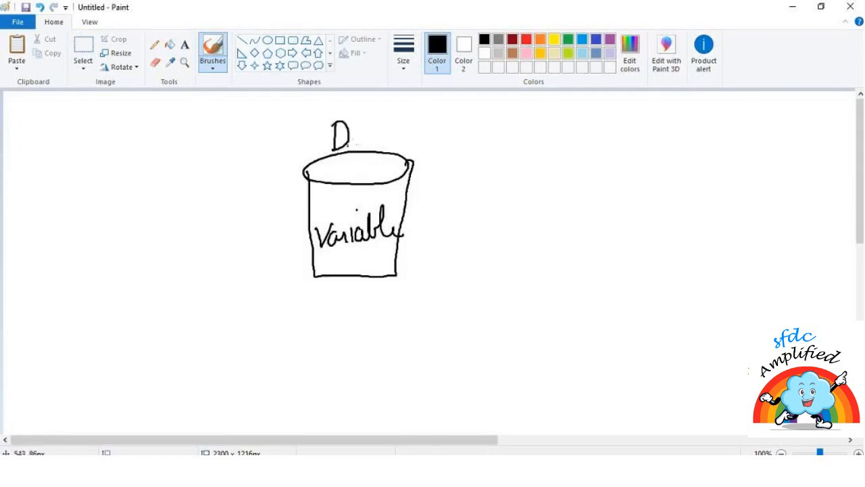
drag(338, 142, 406, 122)
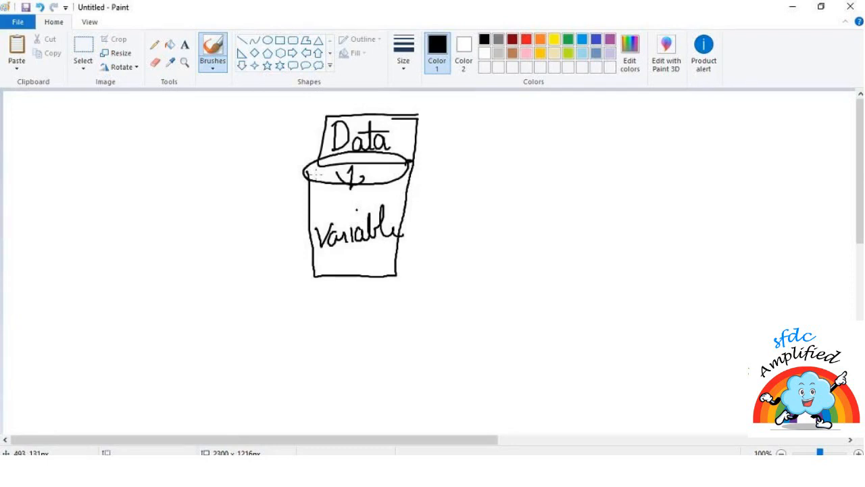
drag(629, 157, 522, 241)
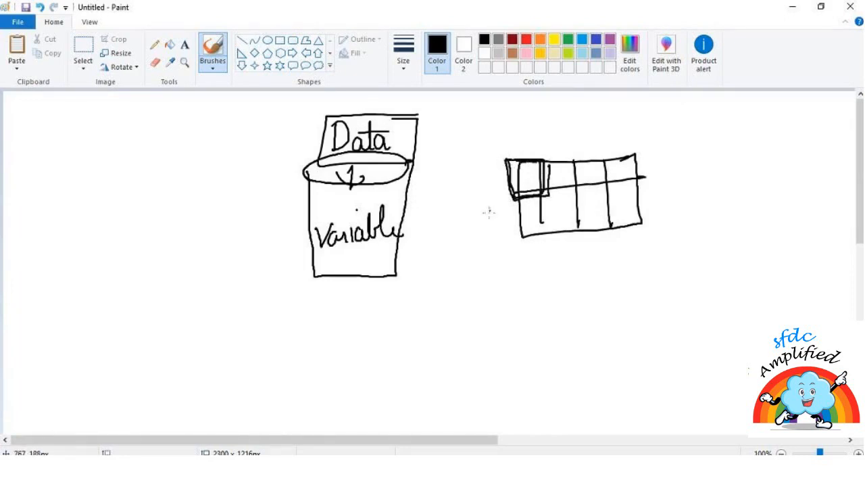
Step: Write a = 12 below the grid and put 12 into the first grid cell
drag(484, 273, 473, 290)
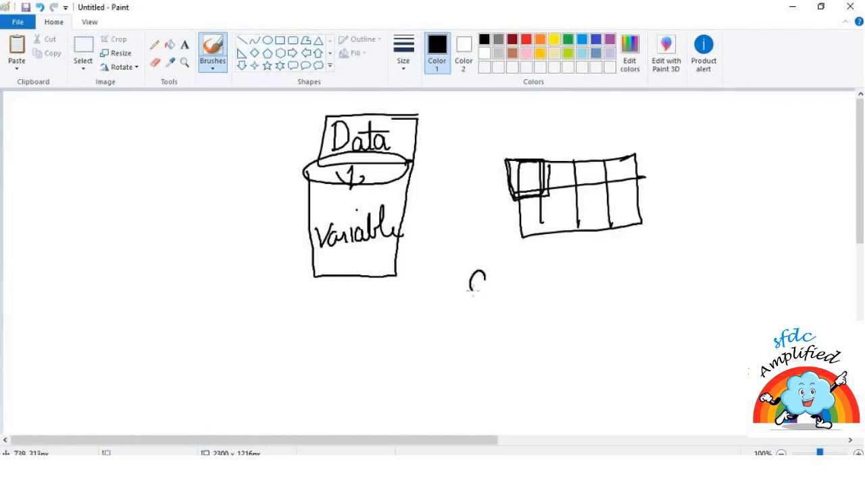
drag(473, 284, 588, 284)
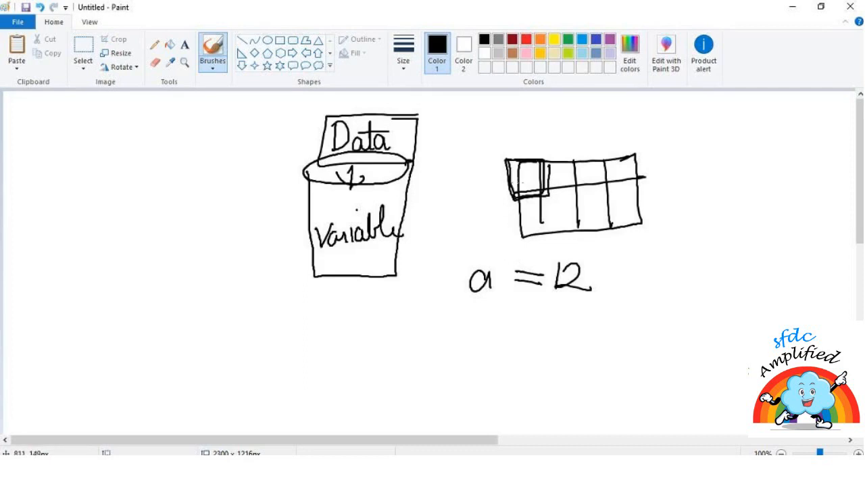
drag(524, 165, 534, 183)
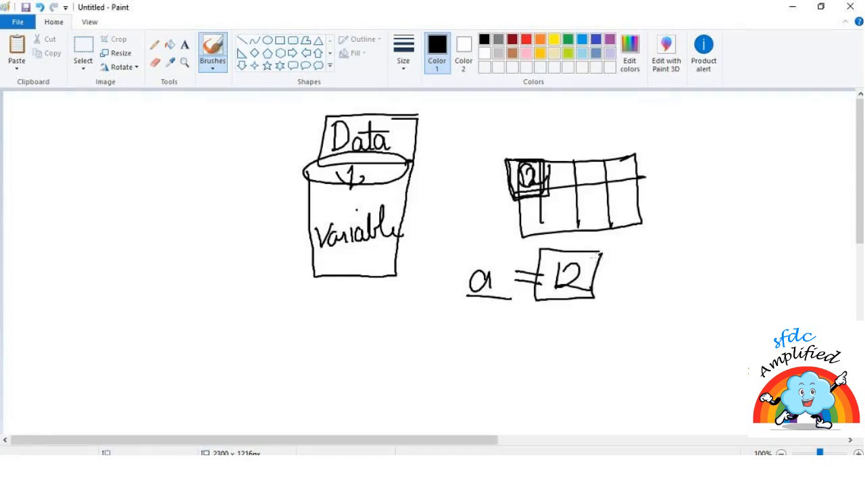
mouse_move(499, 211)
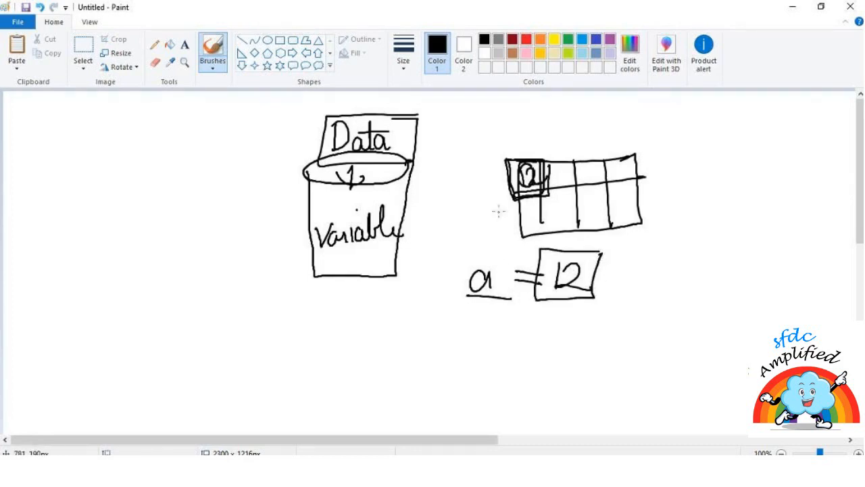
Step: Write b = 15 under a, then a + b beneath the assignments
drag(473, 311, 480, 338)
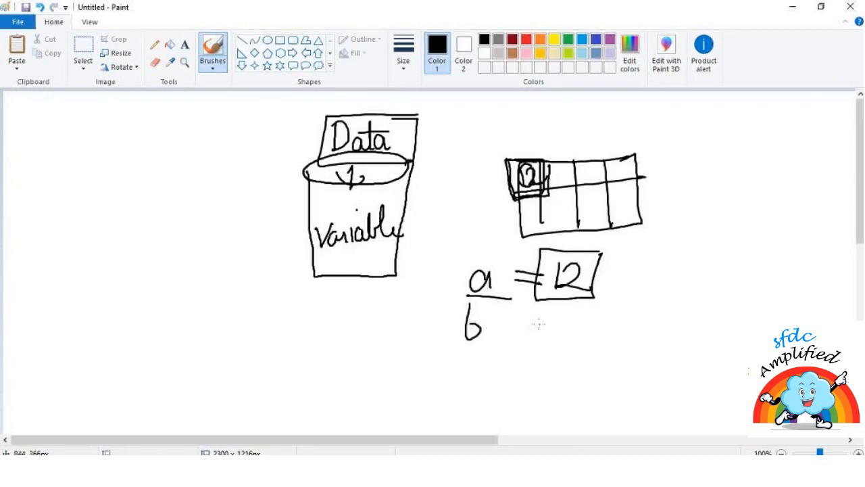
drag(511, 331, 574, 325)
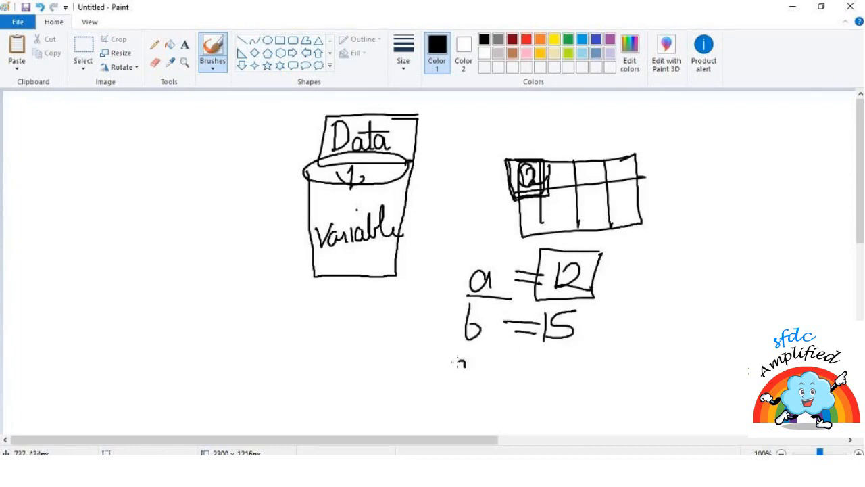
drag(449, 376, 534, 368)
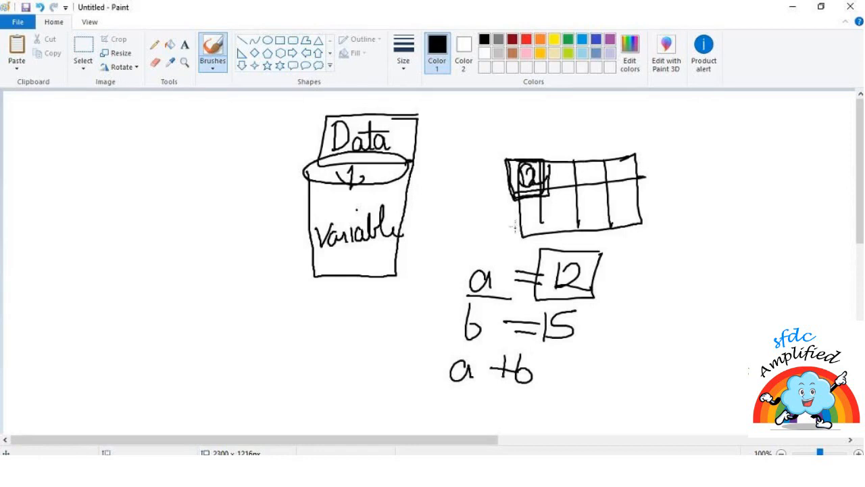
mouse_move(507, 246)
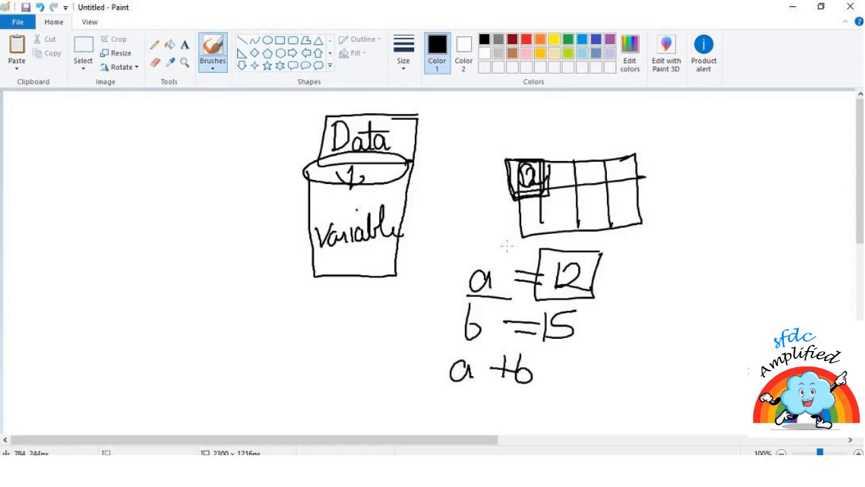
mouse_move(500, 250)
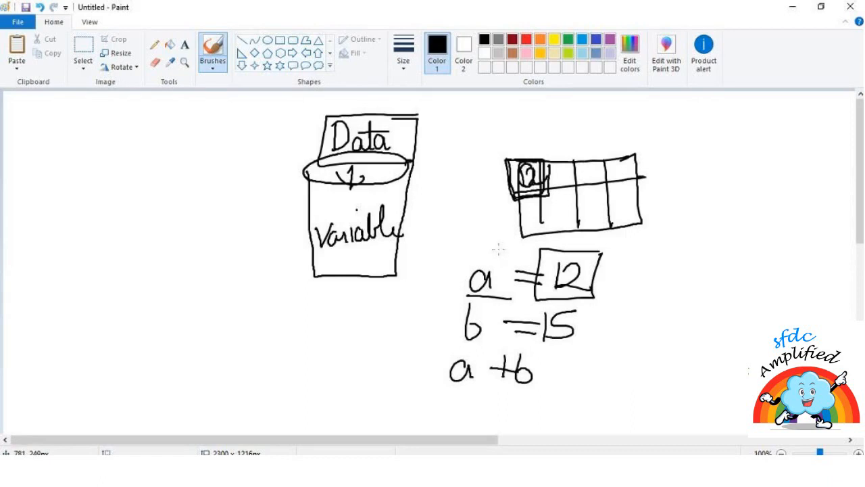
mouse_move(506, 251)
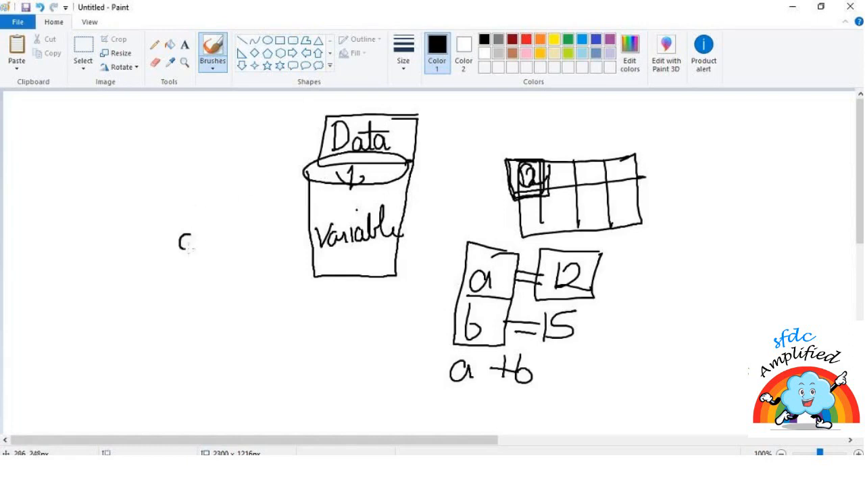
Step: Write collection left of the bucket with an arrow pointing into Variable
drag(187, 244, 270, 196)
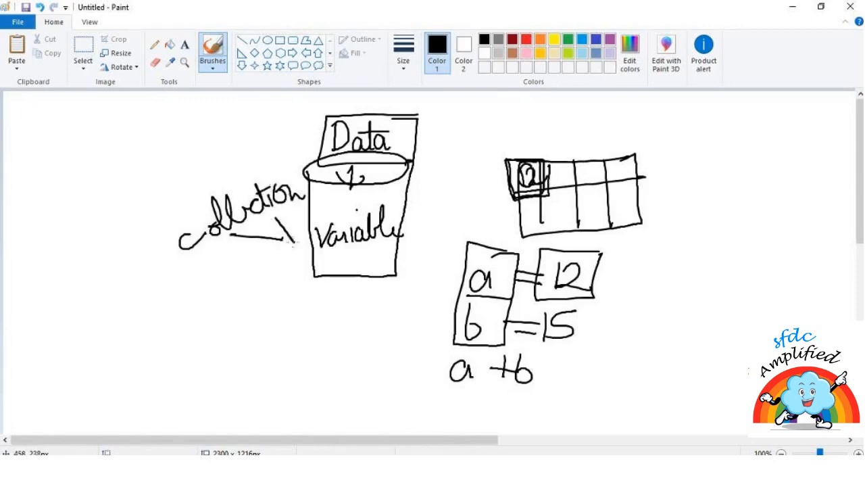
drag(284, 230, 291, 250)
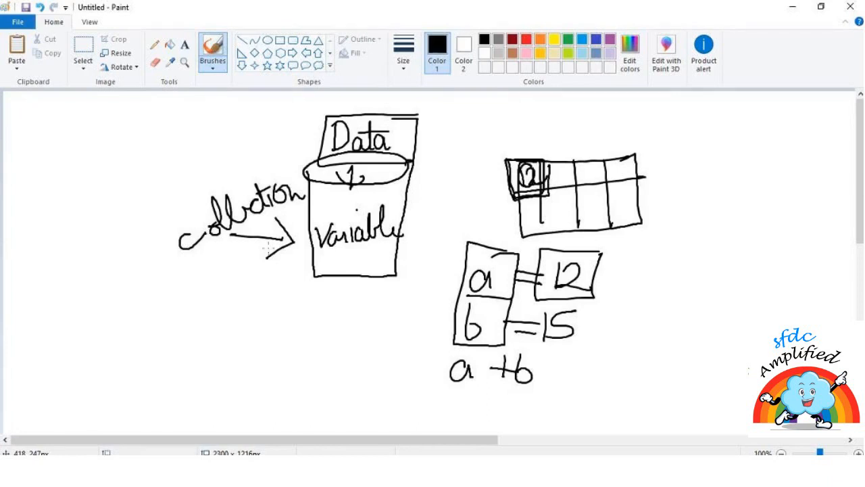
mouse_move(165, 227)
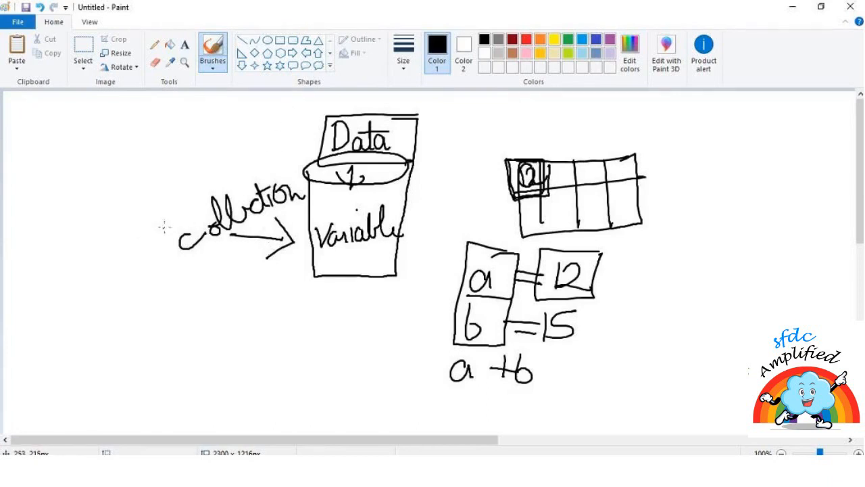
mouse_move(150, 318)
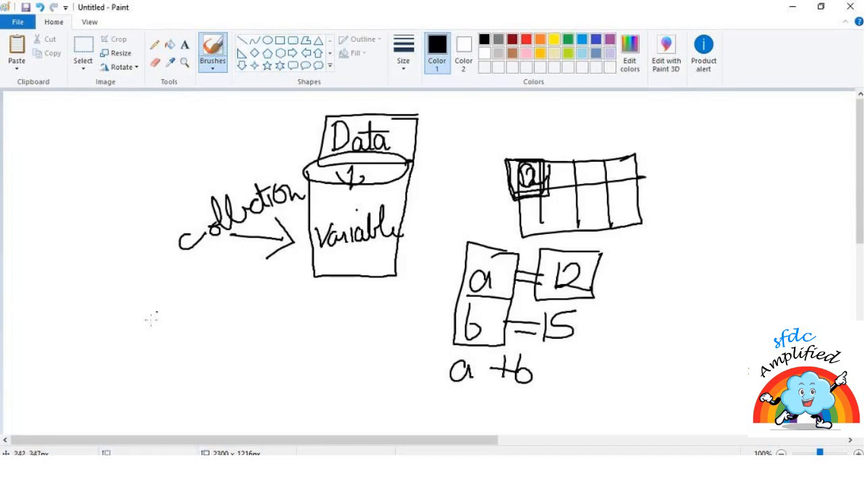
mouse_move(159, 311)
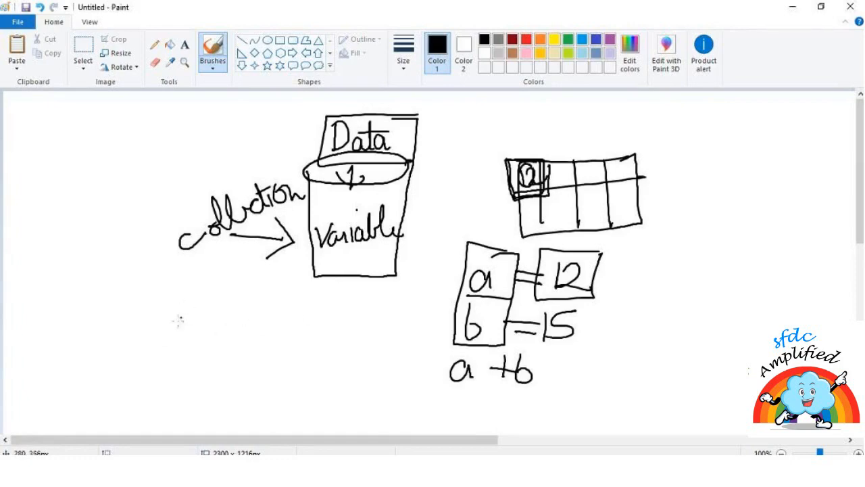
Step: Handwrite 1 2 3 4 and sfdc Amplified under collection, each followed by a dash
drag(92, 311, 135, 338)
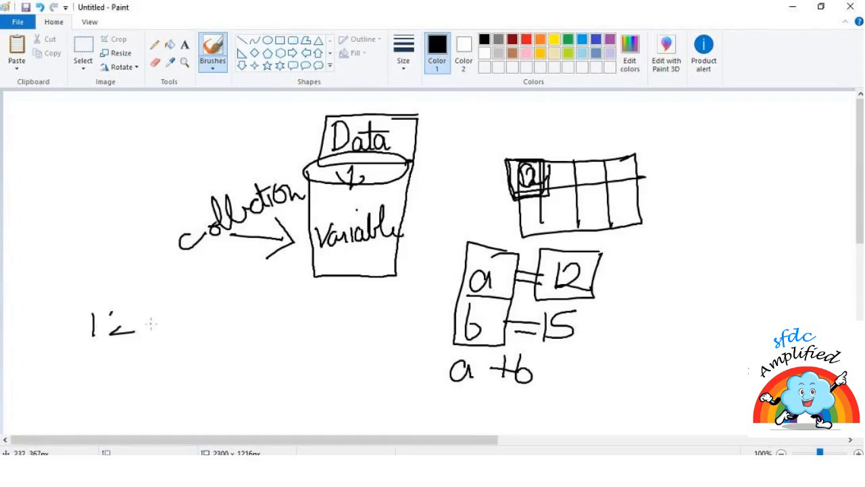
mouse_move(200, 276)
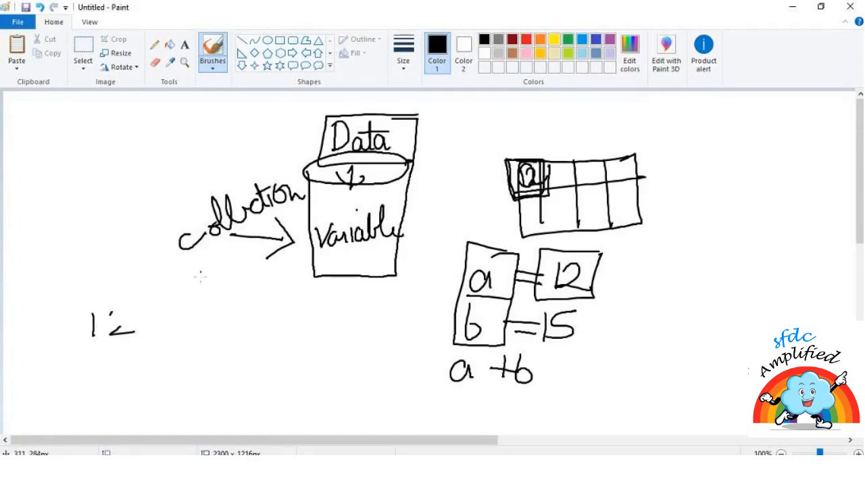
drag(152, 325, 210, 311)
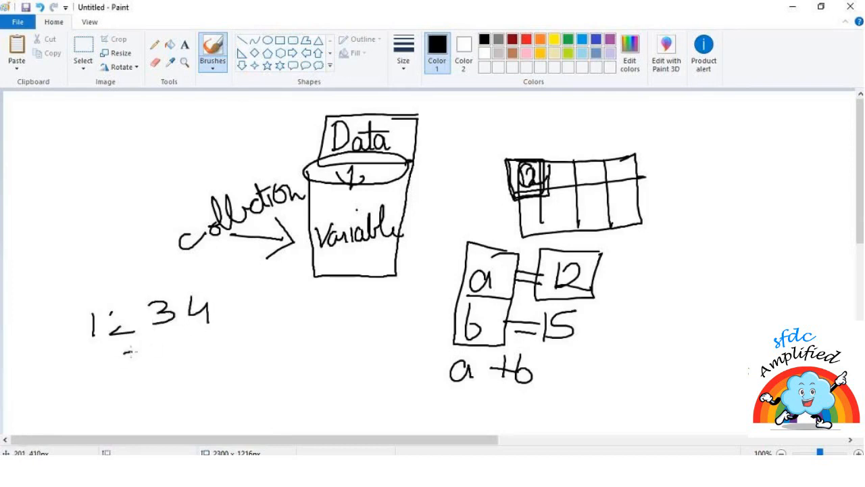
drag(119, 359, 230, 349)
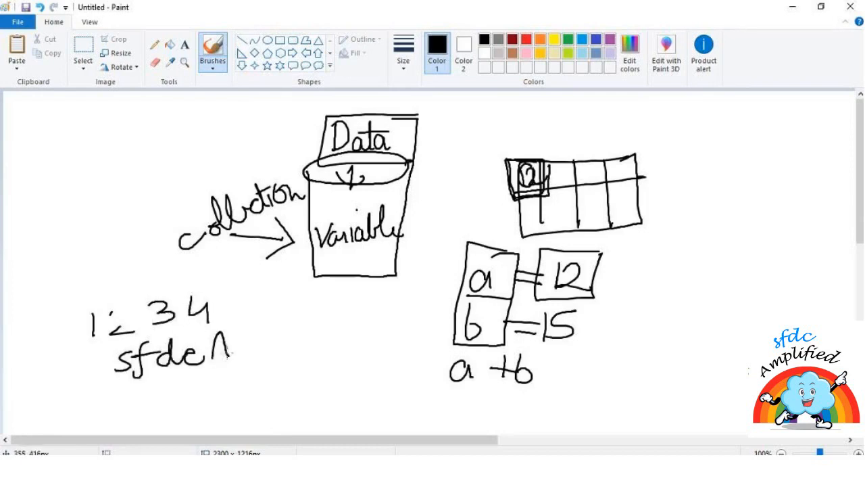
drag(216, 344, 297, 345)
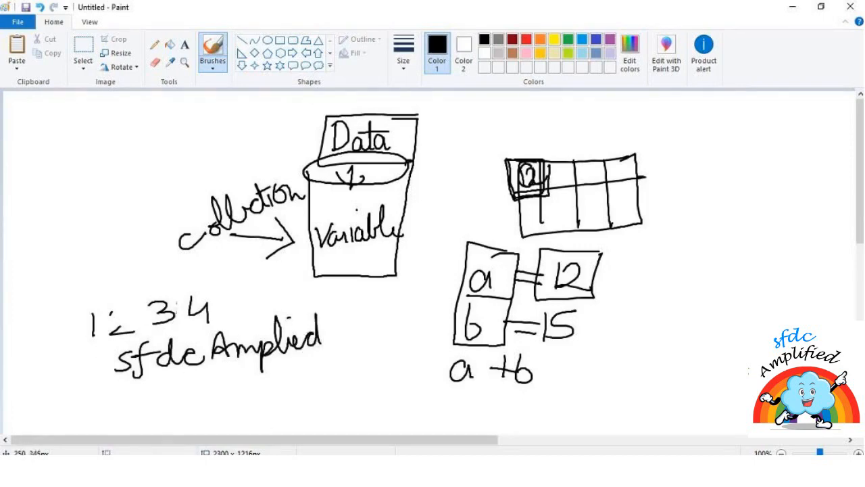
drag(219, 296, 246, 295)
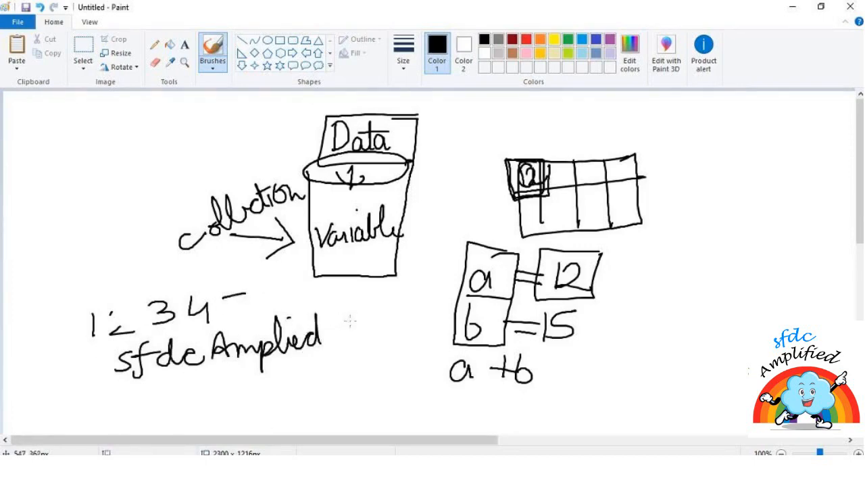
drag(317, 324, 351, 319)
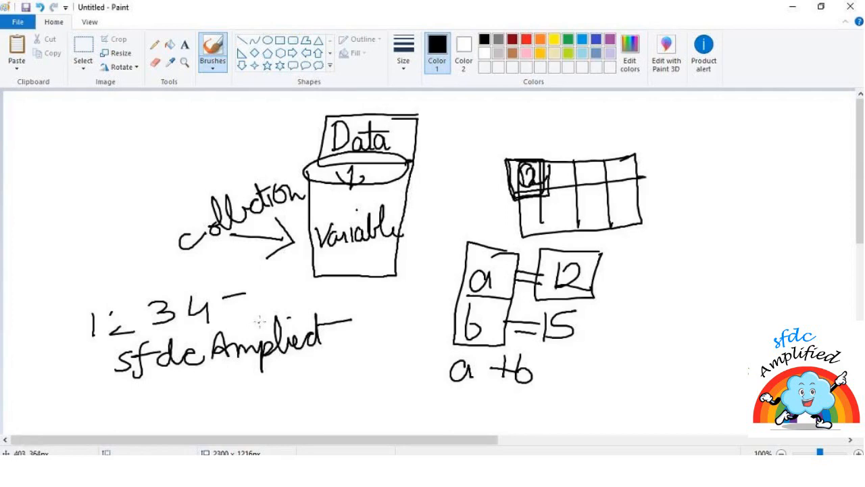
mouse_move(265, 319)
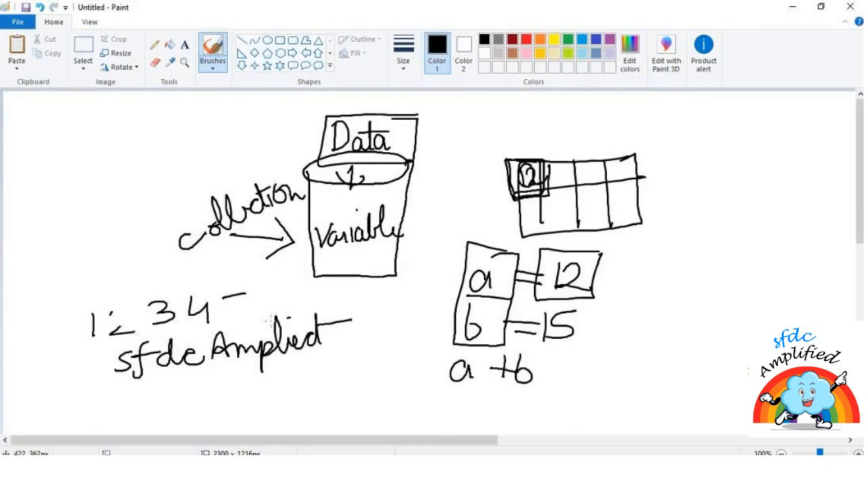
mouse_move(257, 290)
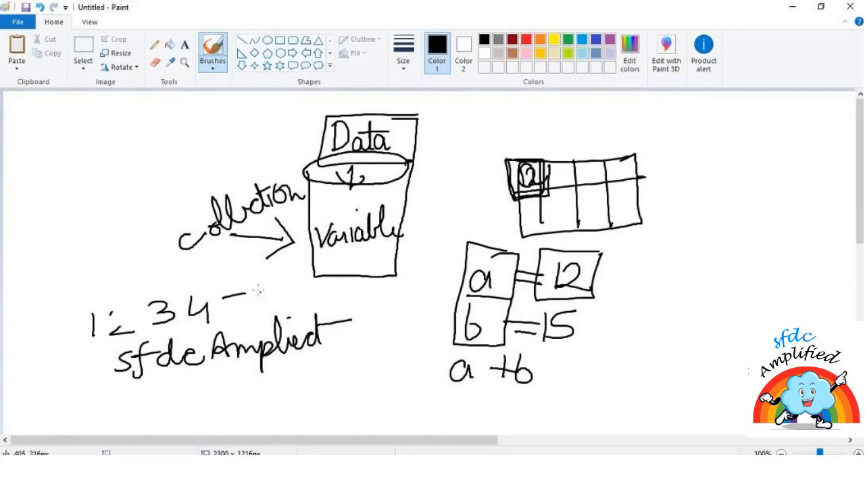
Step: Write an underlined 1234 at top left, then select all the notes for deletion
drag(111, 142, 146, 165)
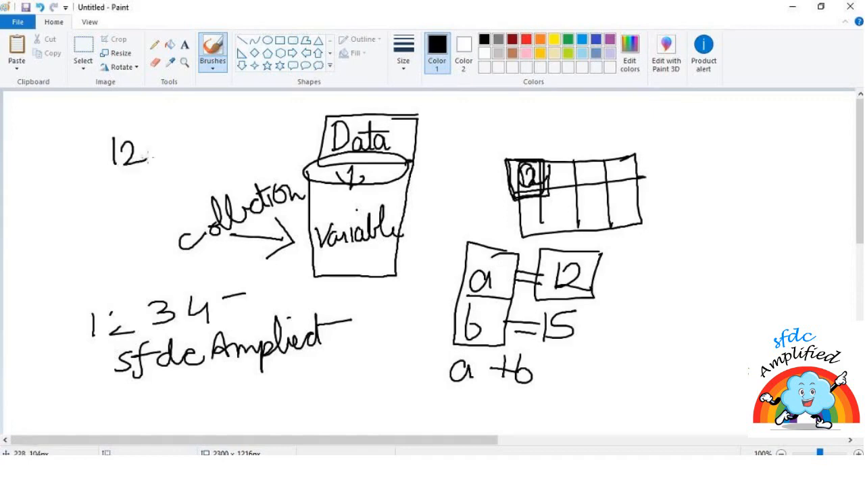
drag(146, 142, 192, 173)
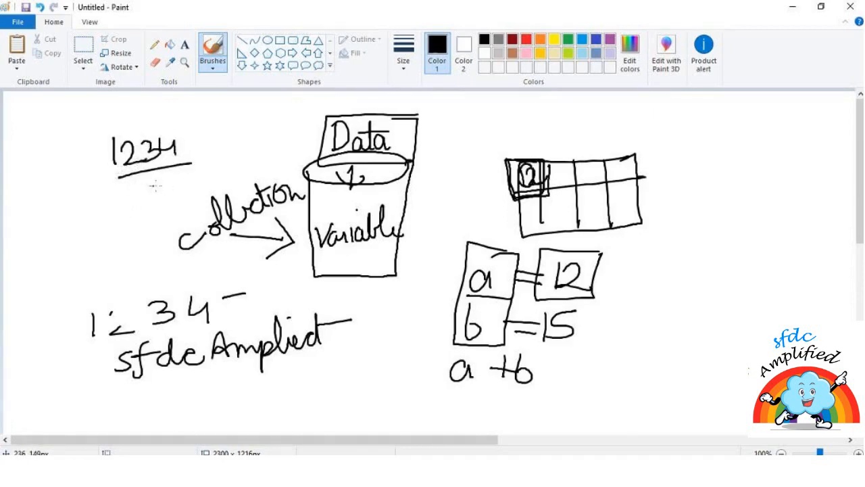
mouse_move(142, 184)
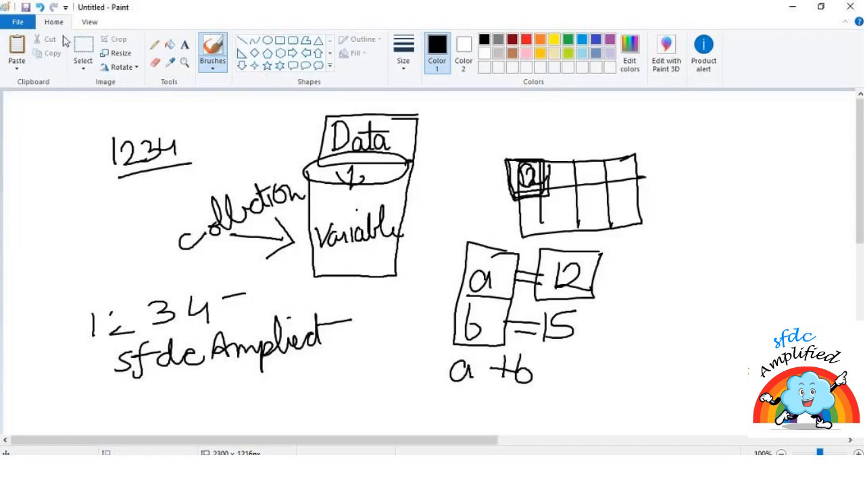
drag(49, 96, 575, 335)
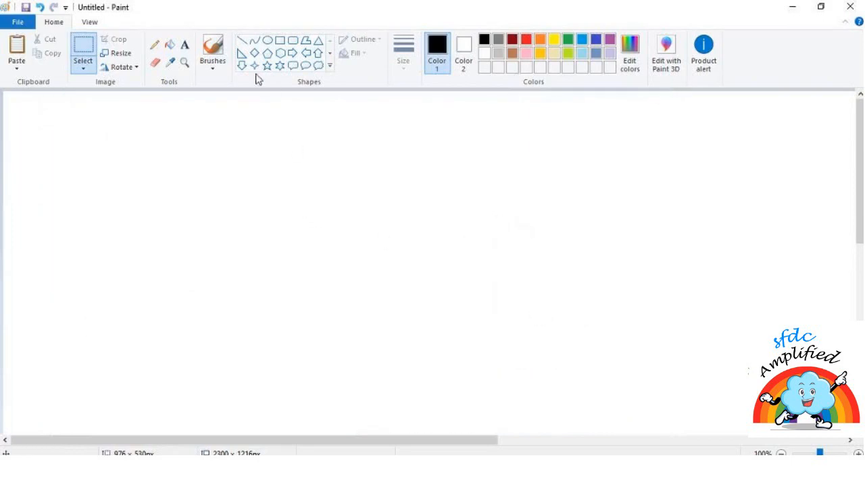
Step: Return to the brush and write the String heading on the blank page
click(212, 47)
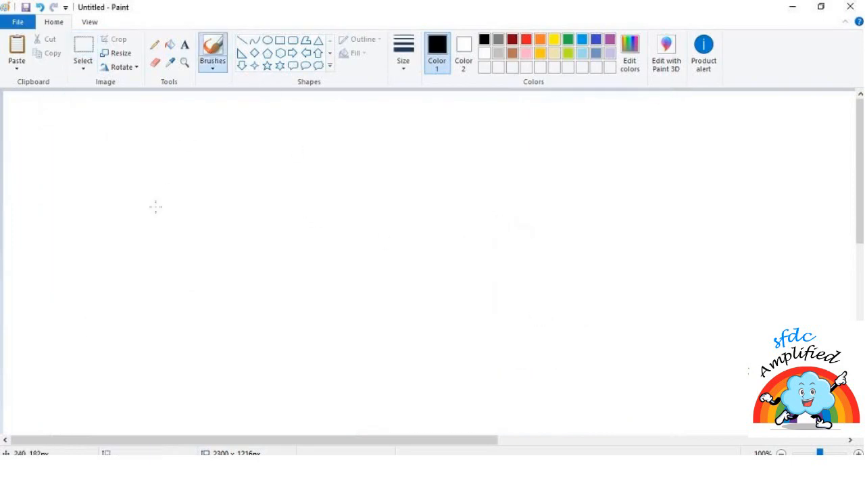
mouse_move(291, 65)
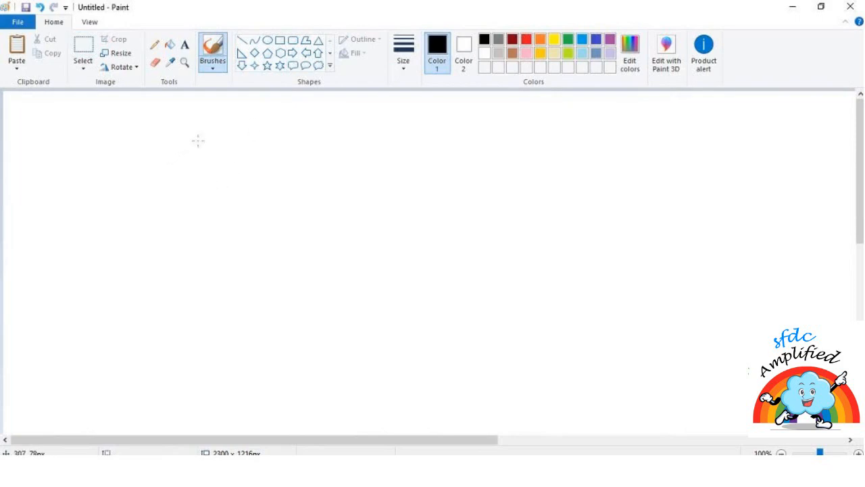
mouse_move(92, 152)
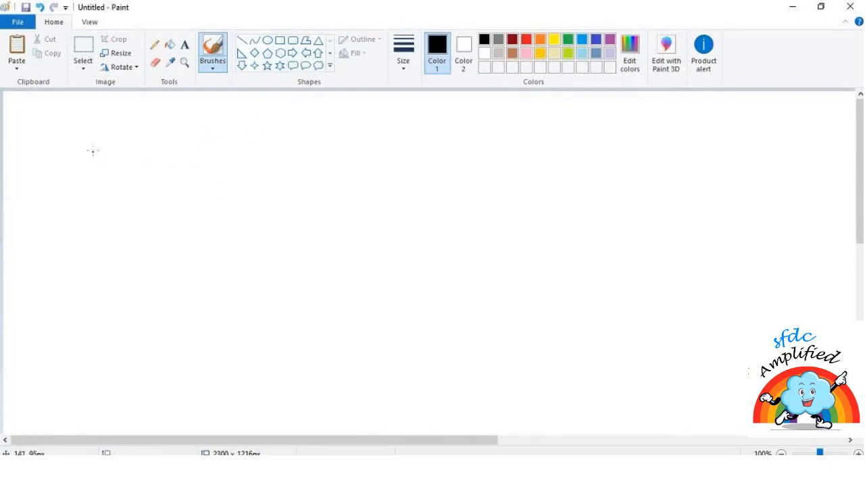
drag(101, 152, 183, 148)
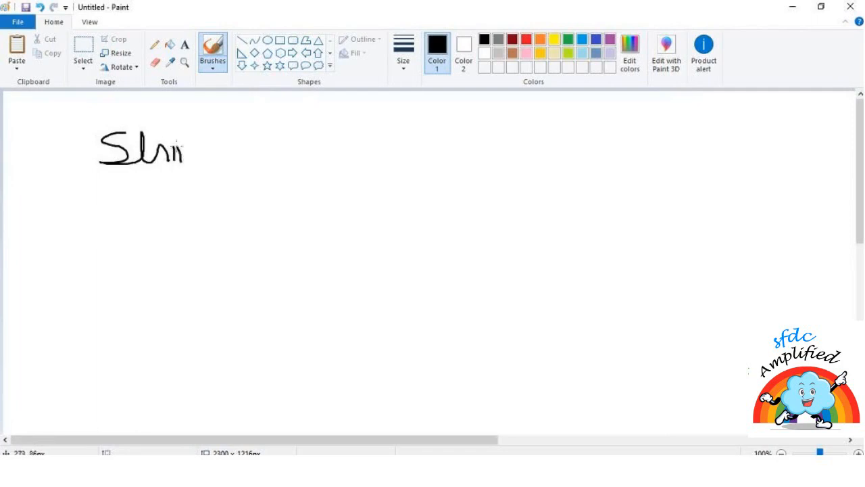
drag(175, 142, 217, 176)
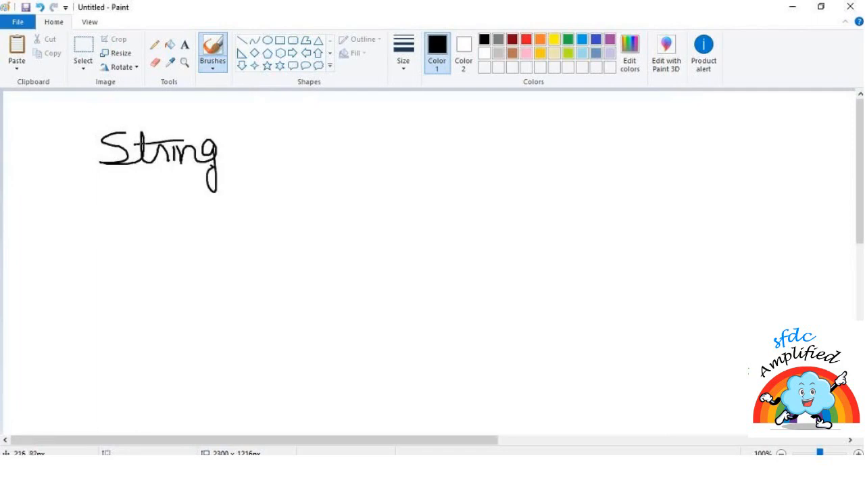
mouse_move(256, 167)
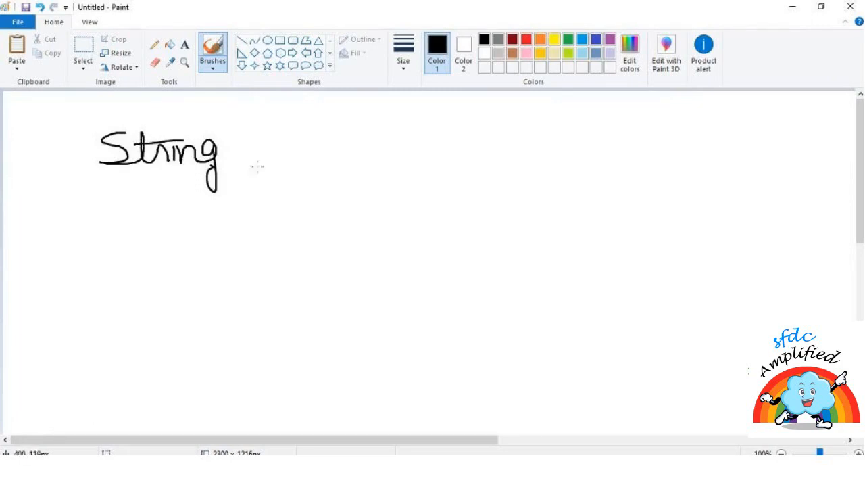
Step: Write string name = 'Smriti' beneath the heading
drag(150, 201, 174, 200)
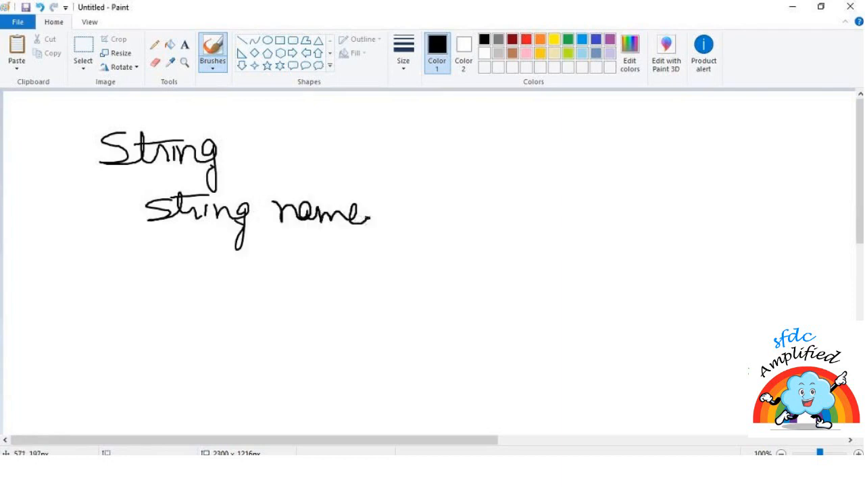
drag(392, 213, 500, 216)
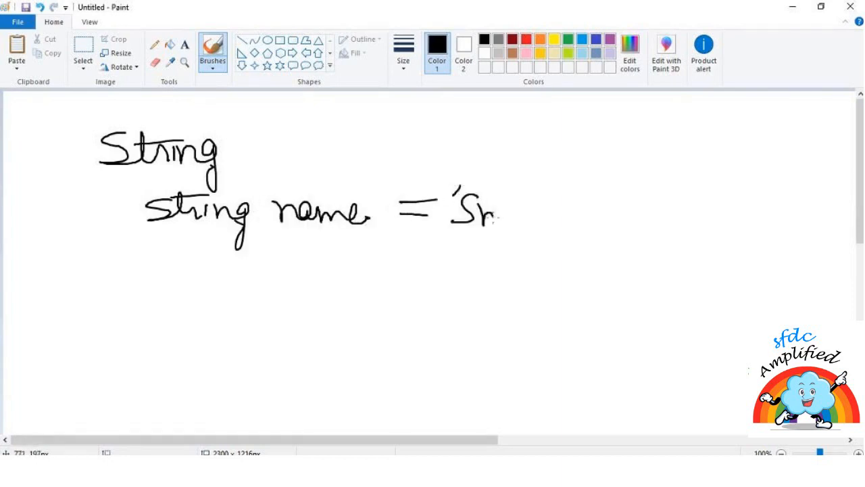
drag(476, 217, 552, 216)
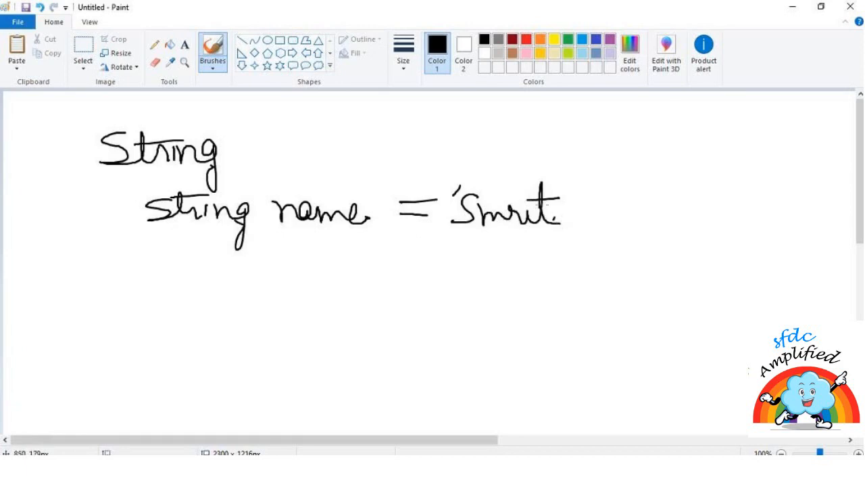
drag(561, 216, 582, 169)
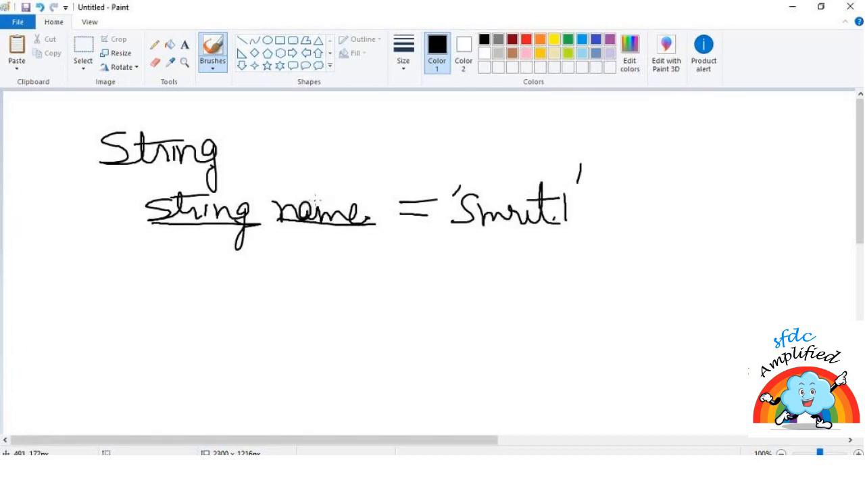
mouse_move(595, 162)
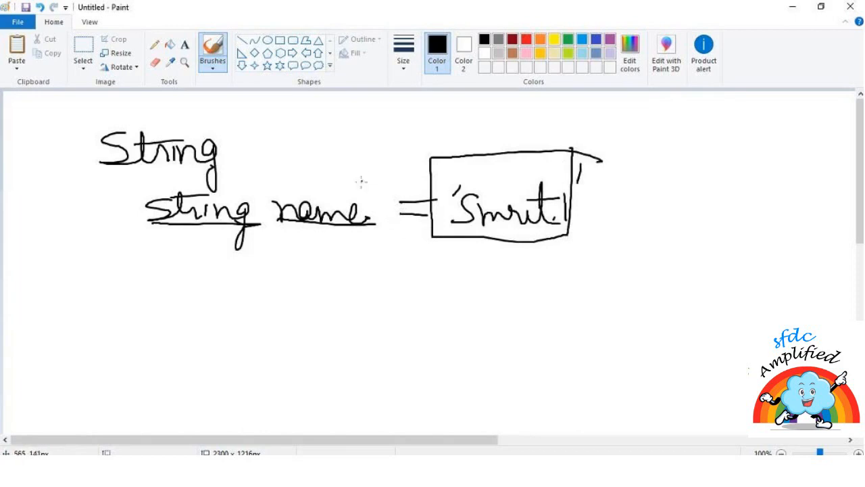
mouse_move(394, 201)
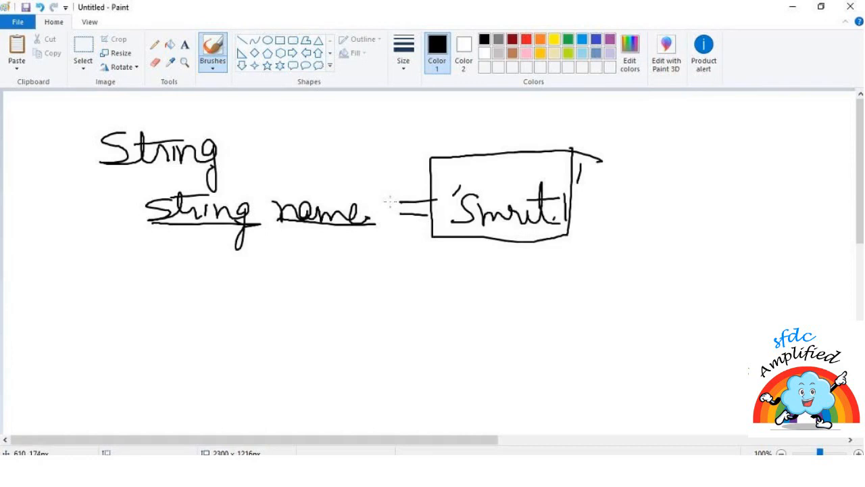
mouse_move(385, 92)
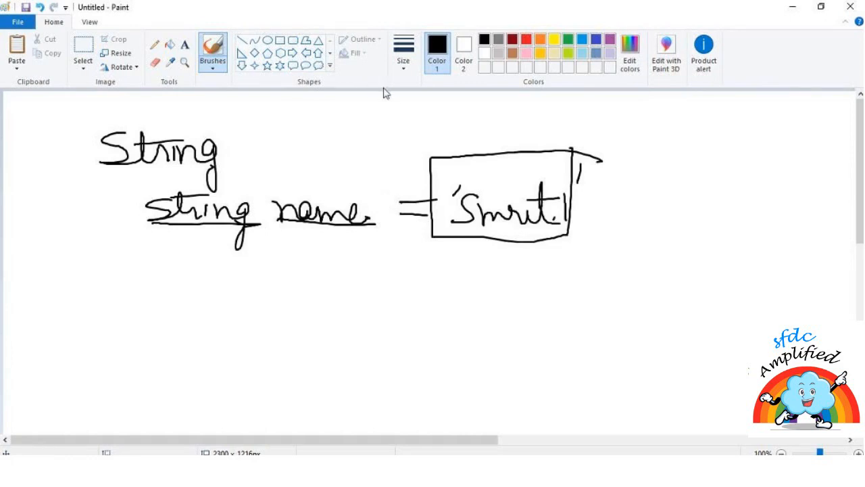
mouse_move(219, 265)
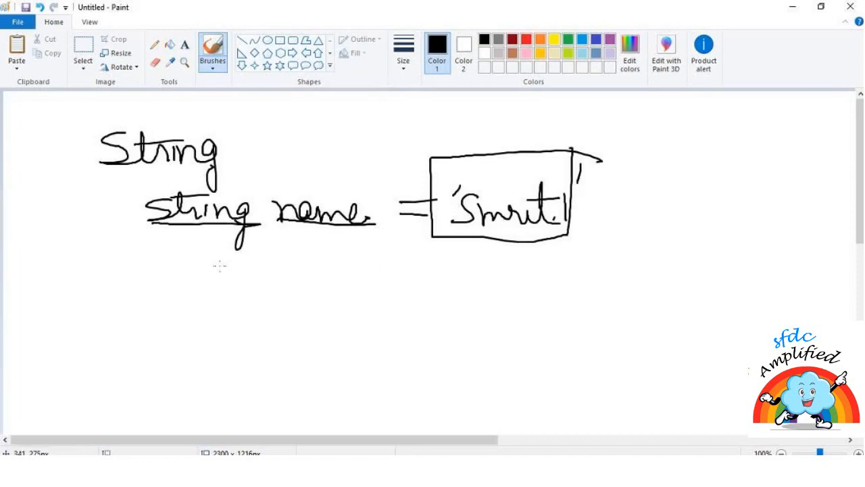
Step: Write the examples string a = '1' and string b = '5'
drag(203, 259, 192, 284)
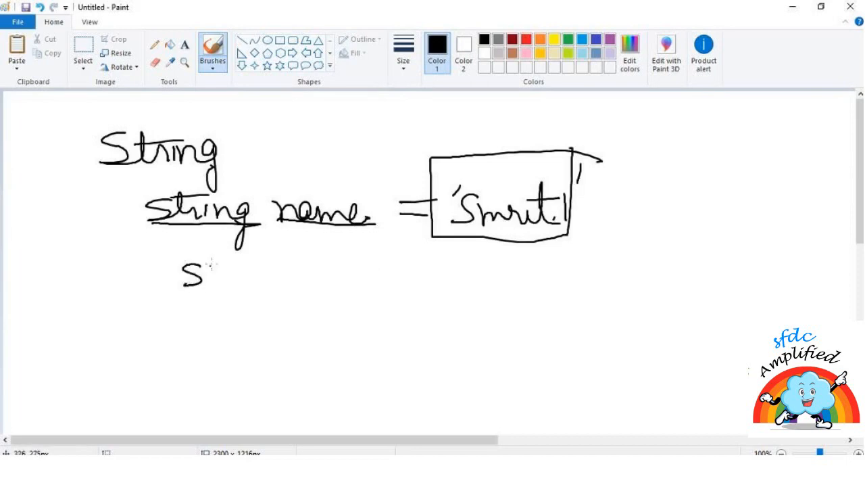
drag(210, 280, 277, 284)
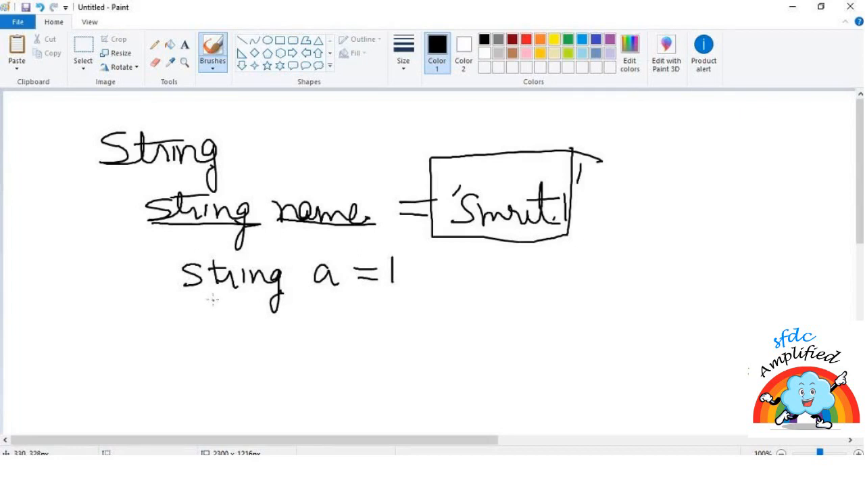
drag(189, 318, 284, 317)
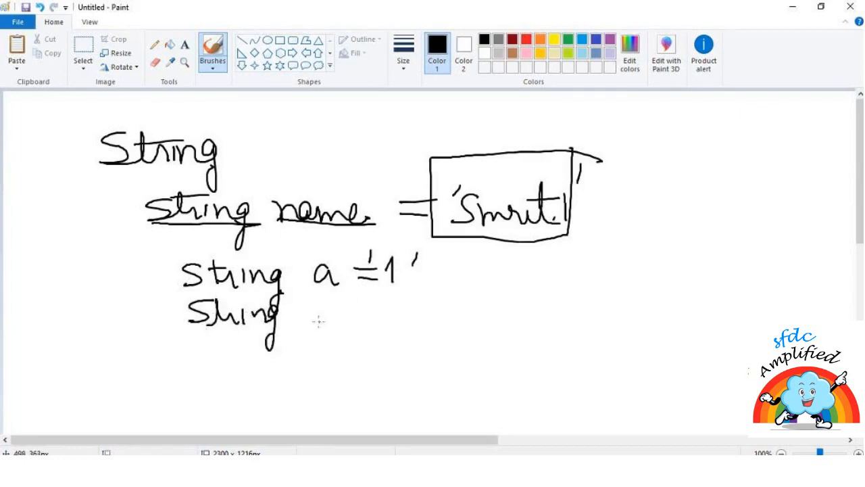
drag(313, 331, 408, 331)
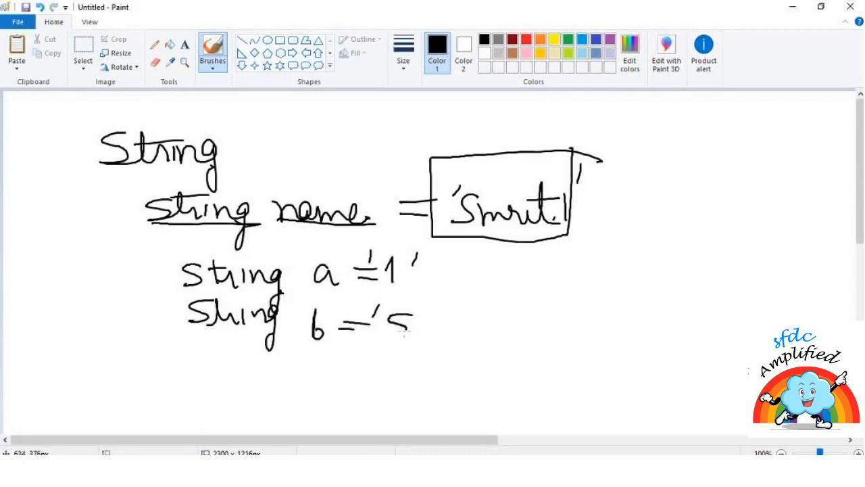
drag(399, 331, 419, 317)
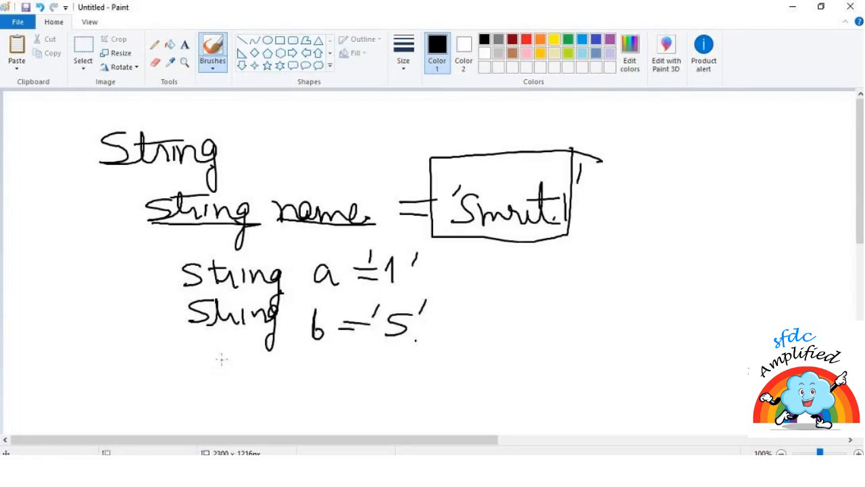
Step: Write and underline a+b with an arrow to its result
drag(200, 365, 273, 378)
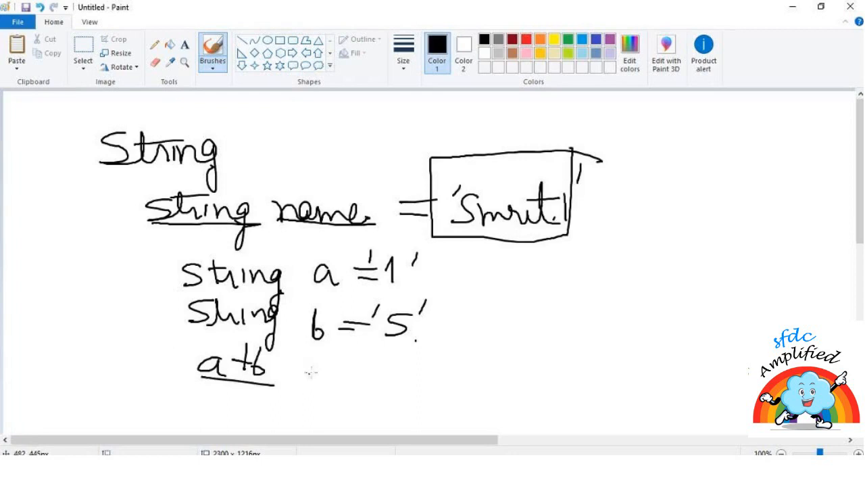
drag(298, 367, 365, 376)
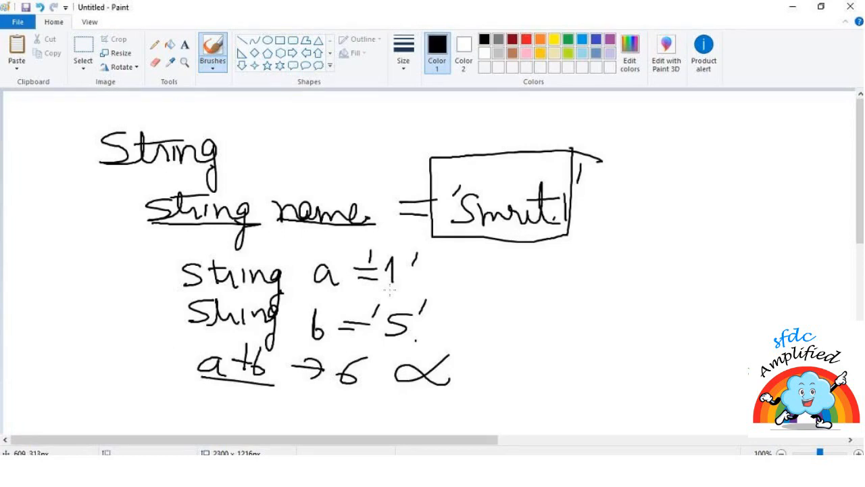
mouse_move(460, 296)
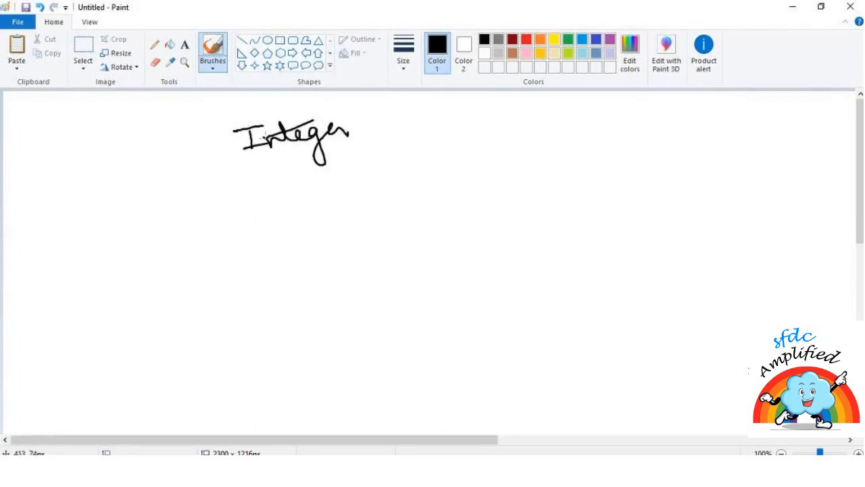
Step: Underline the Integer heading and handwrite the example line Integer stairs = 10
drag(255, 161, 365, 143)
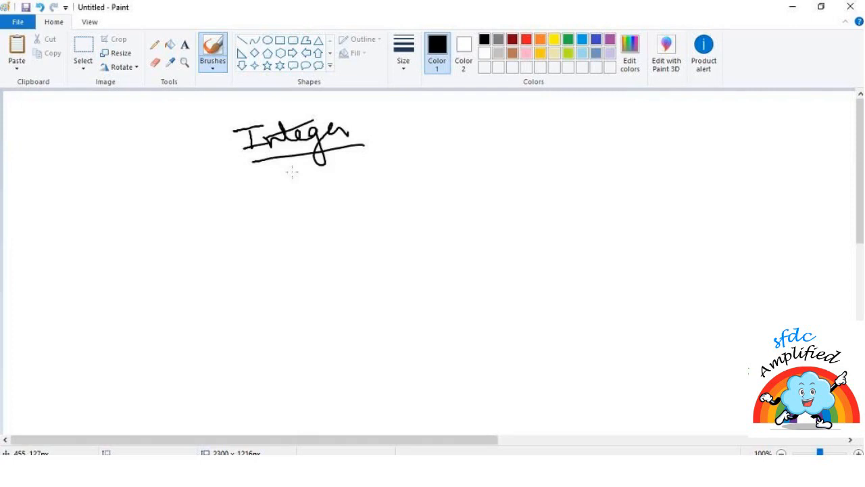
mouse_move(252, 186)
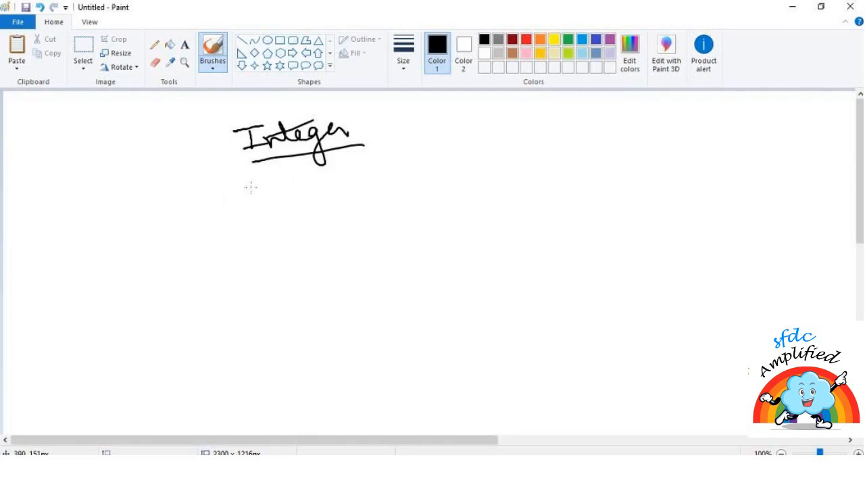
mouse_move(189, 200)
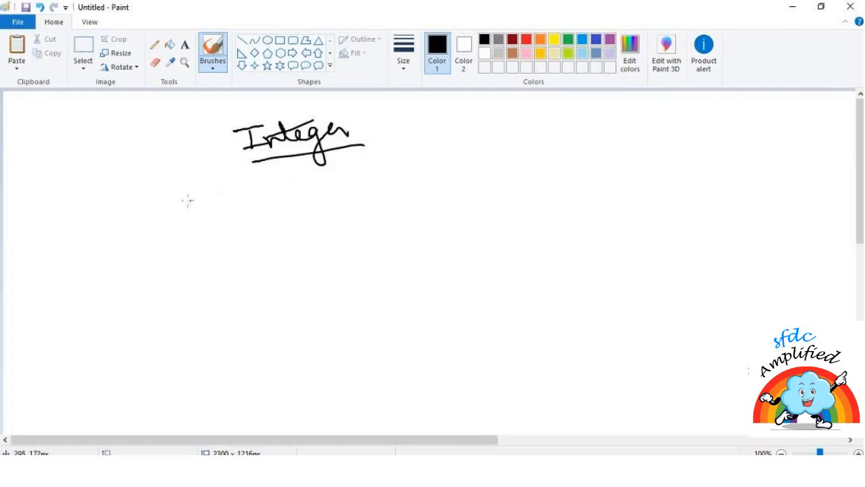
drag(155, 181, 155, 205)
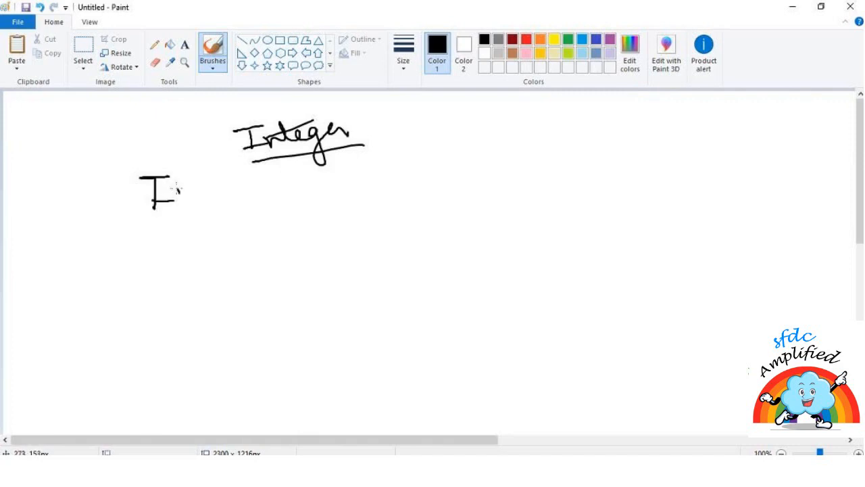
drag(165, 203, 270, 210)
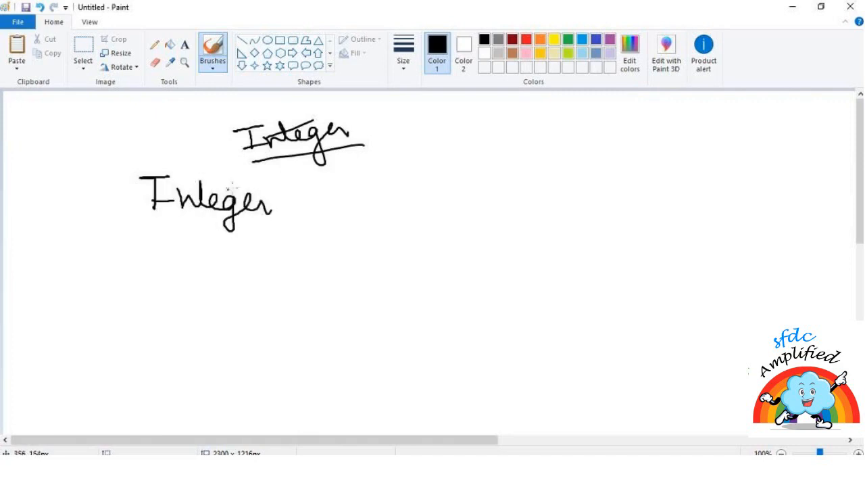
drag(318, 186, 331, 209)
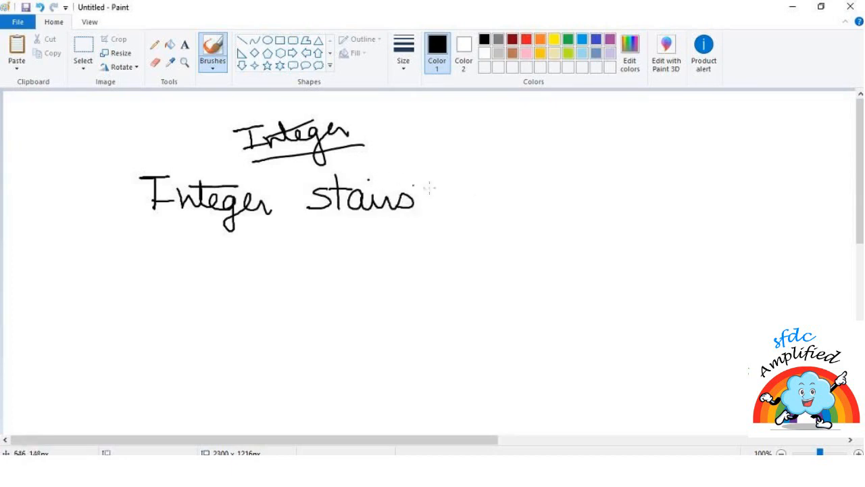
drag(446, 189, 476, 198)
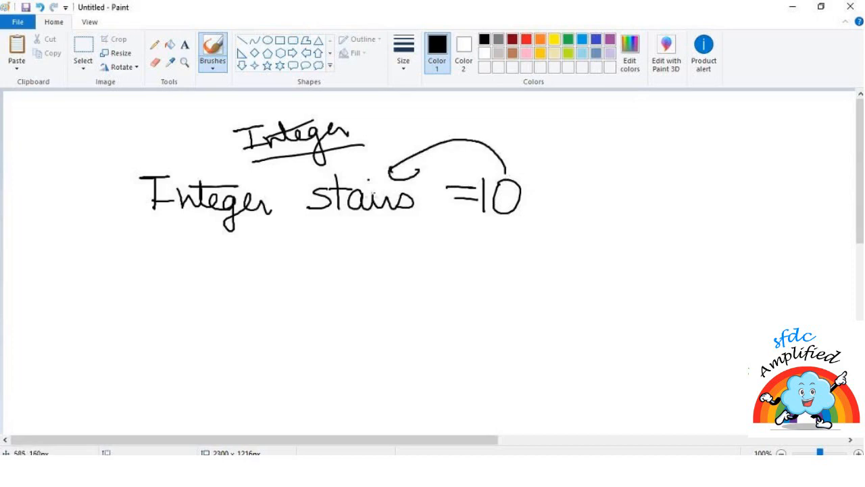
Step: Label 10 as data, stairs as varname, and Integer as datatype
drag(306, 223, 426, 223)
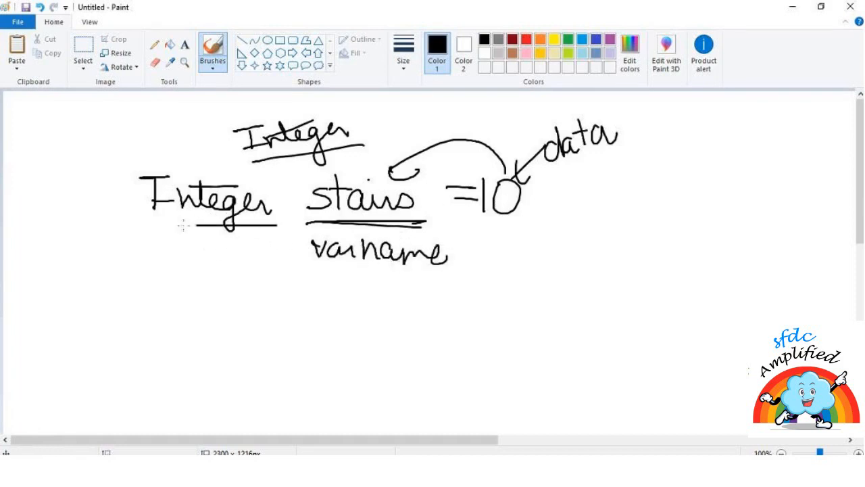
drag(165, 233, 230, 257)
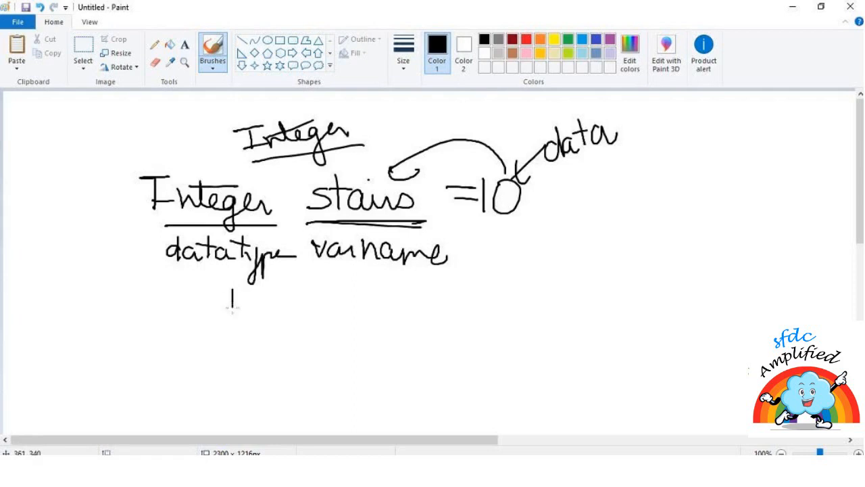
Step: Write the Decimal heading and start the example line with the Decimal data type
drag(223, 304, 345, 311)
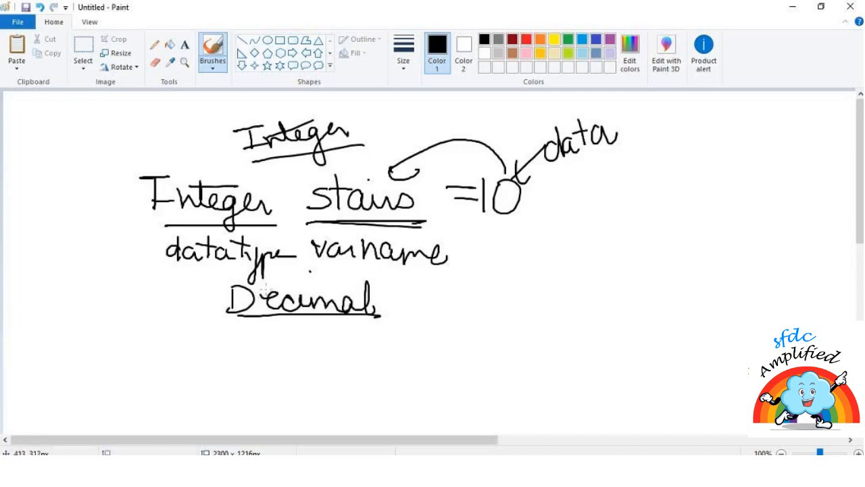
mouse_move(273, 279)
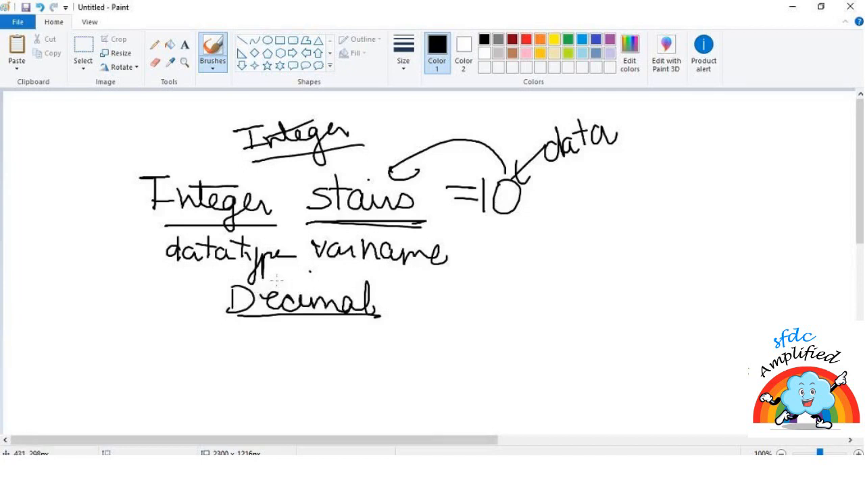
drag(169, 345, 232, 358)
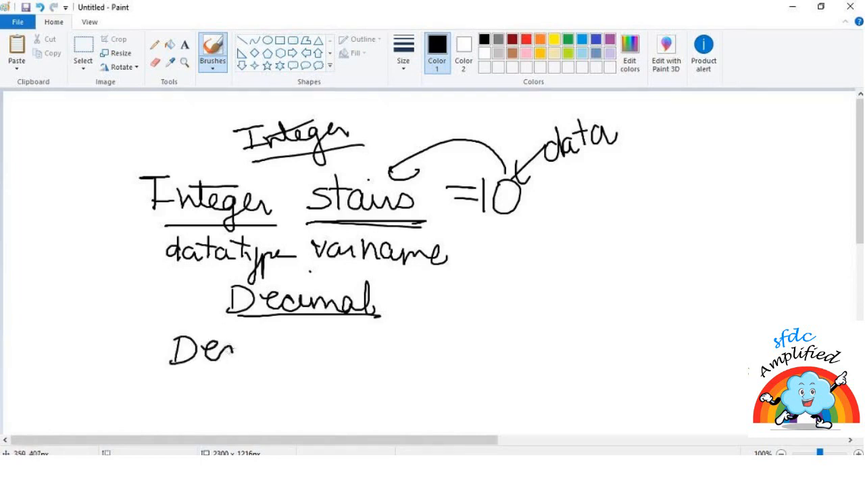
drag(236, 349, 325, 349)
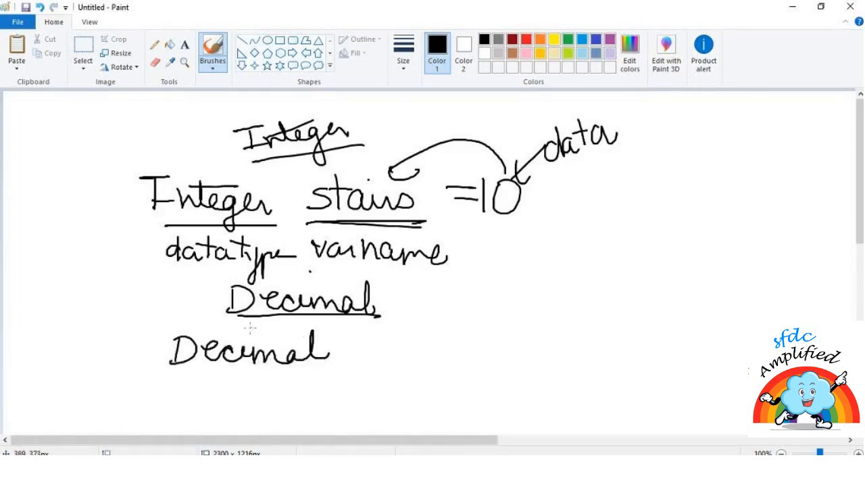
mouse_move(358, 338)
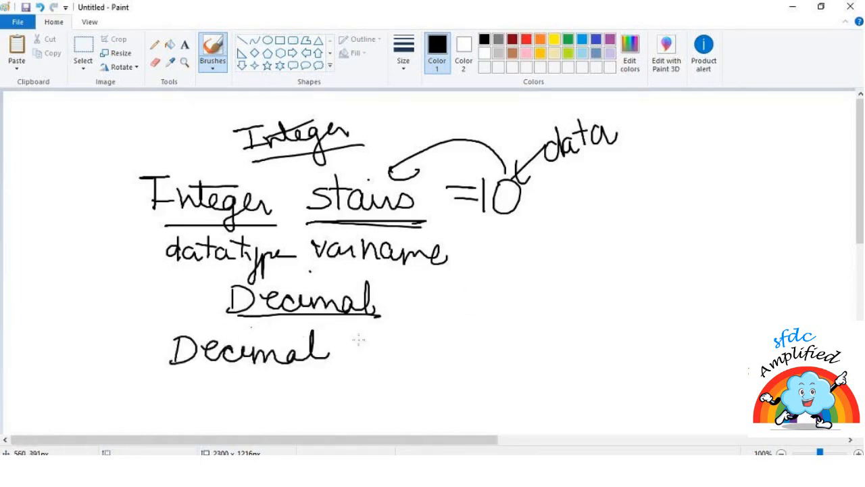
Step: Complete the line as prob = 0.67; and underline the value 0.67
drag(352, 352, 474, 354)
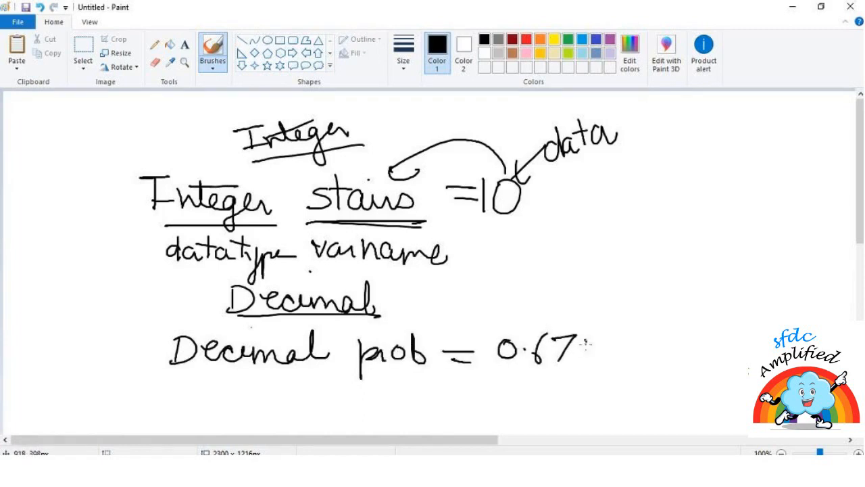
drag(578, 349, 571, 382)
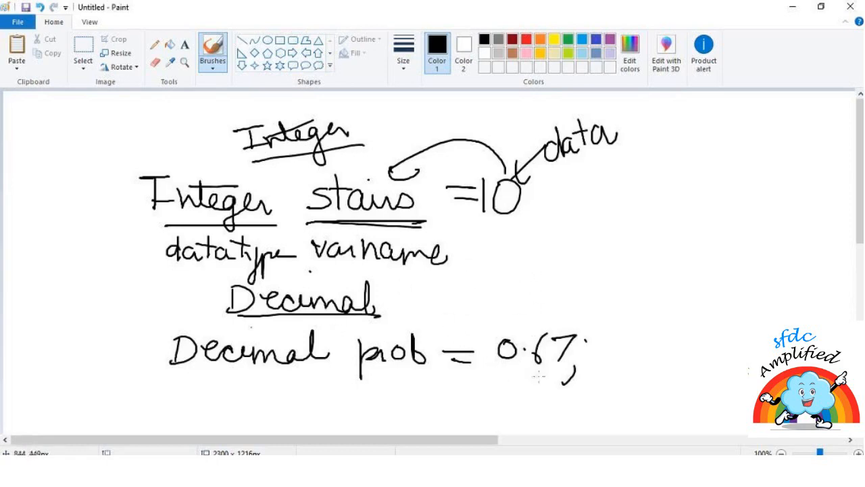
drag(493, 373, 574, 373)
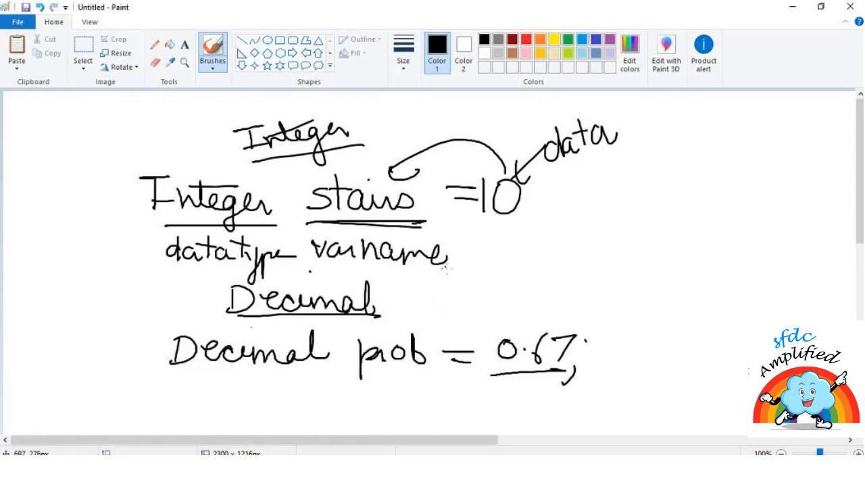
mouse_move(453, 271)
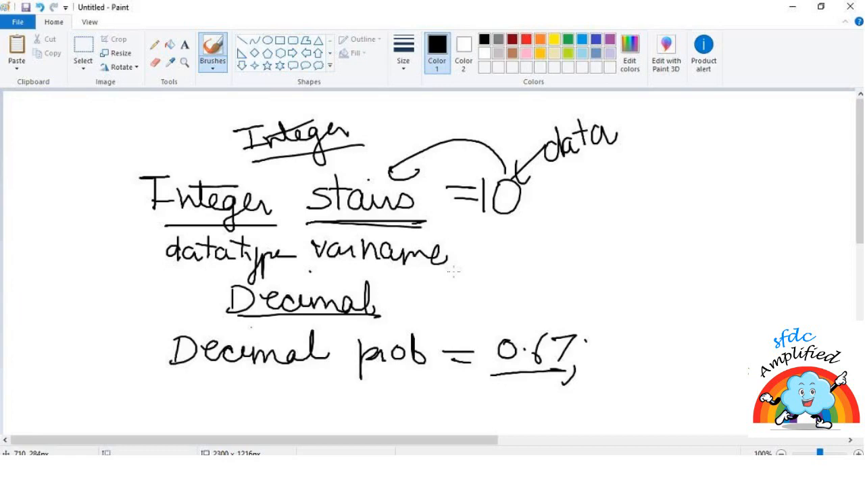
mouse_move(165, 65)
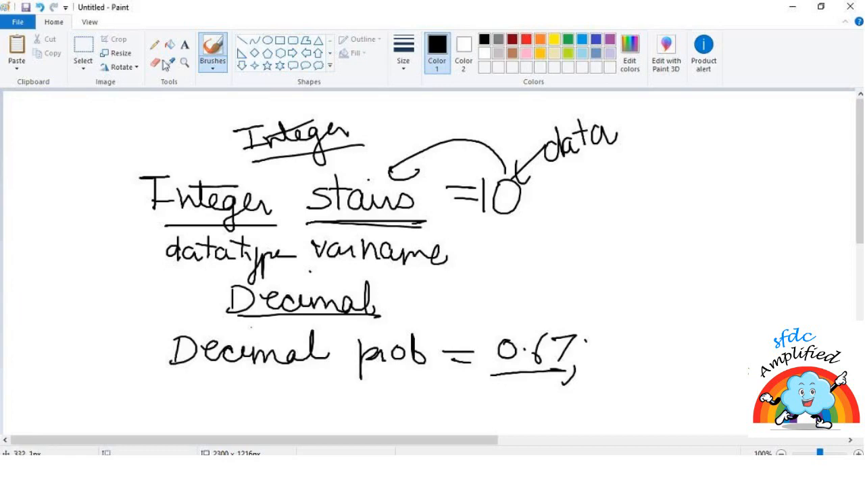
Step: Select the whole canvas and delete the Integer and Decimal notes
click(83, 52)
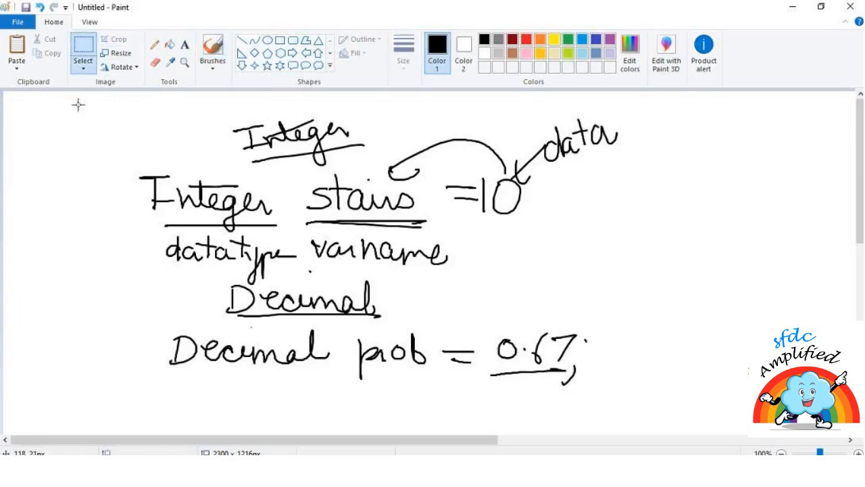
drag(78, 101, 665, 414)
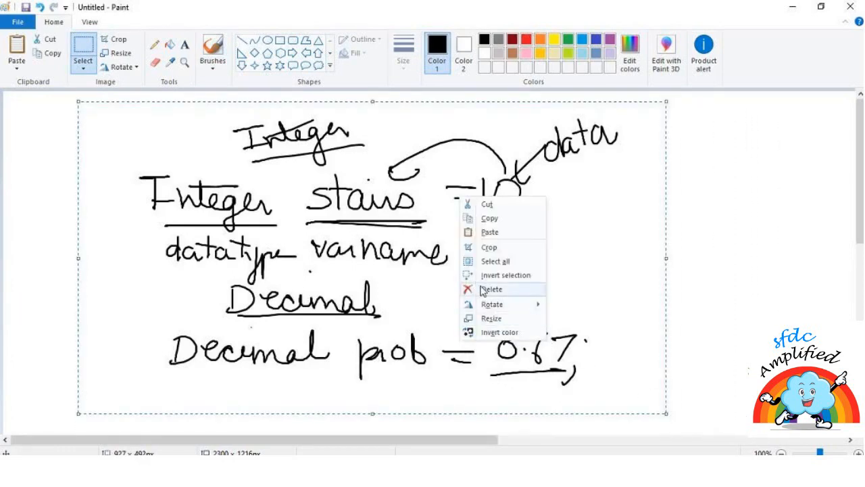
click(491, 289)
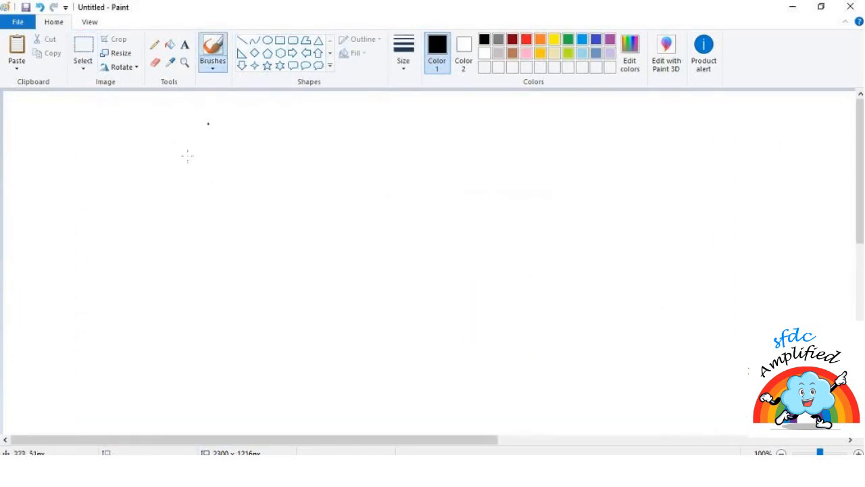
mouse_move(154, 204)
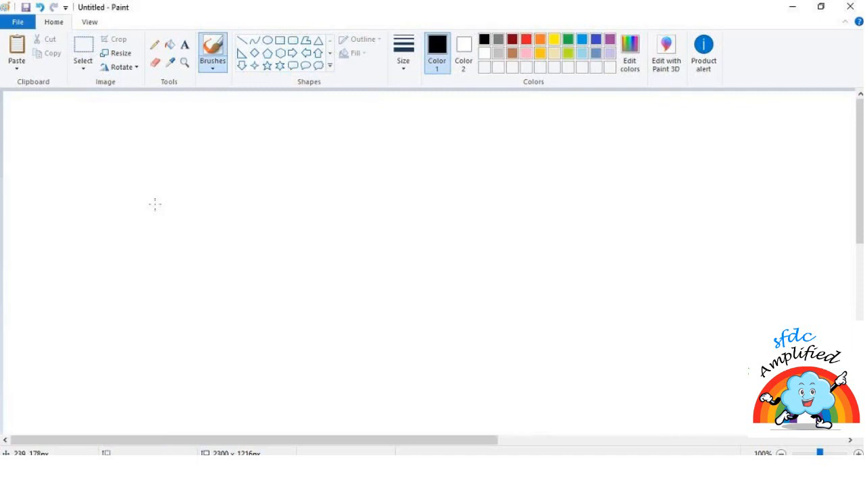
mouse_move(240, 127)
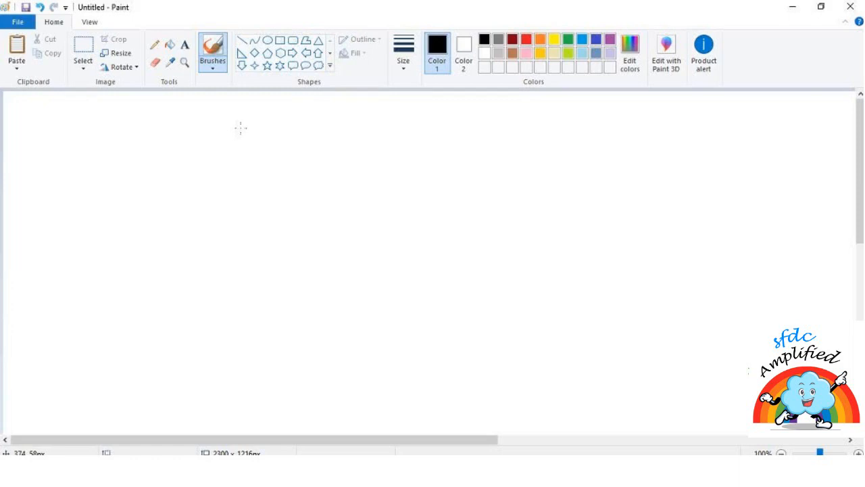
mouse_move(260, 108)
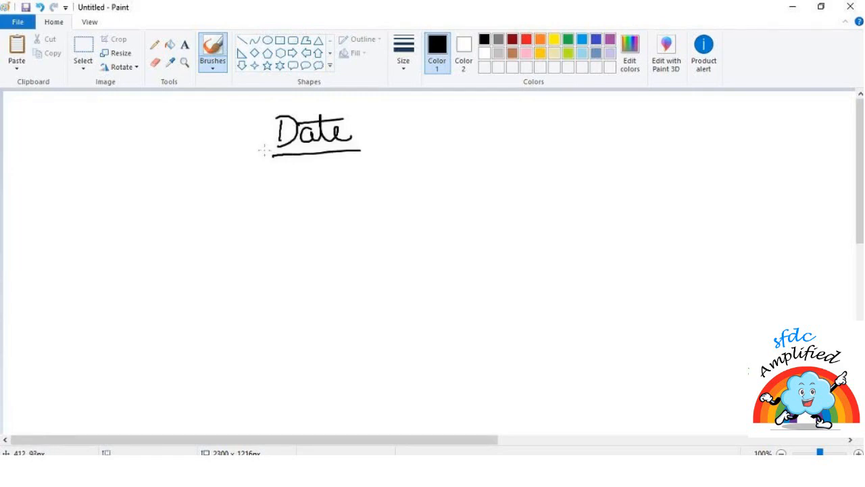
mouse_move(258, 150)
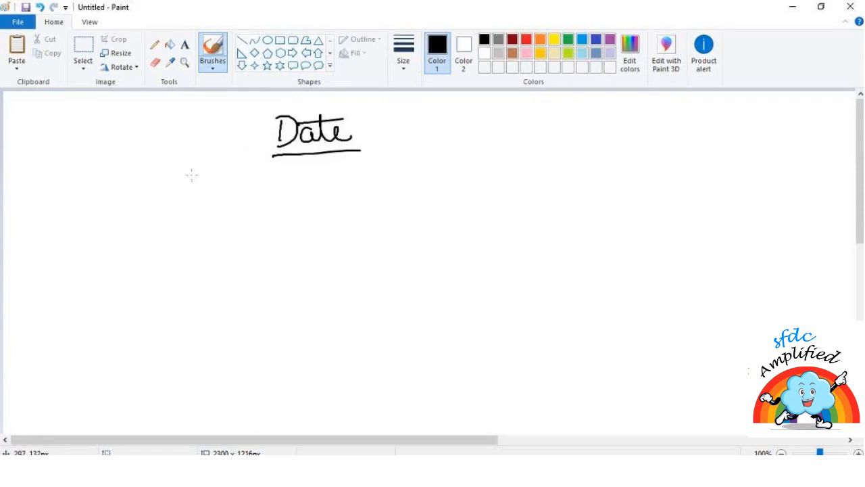
Step: Handwrite the Date bday example line with its value
drag(179, 186, 250, 189)
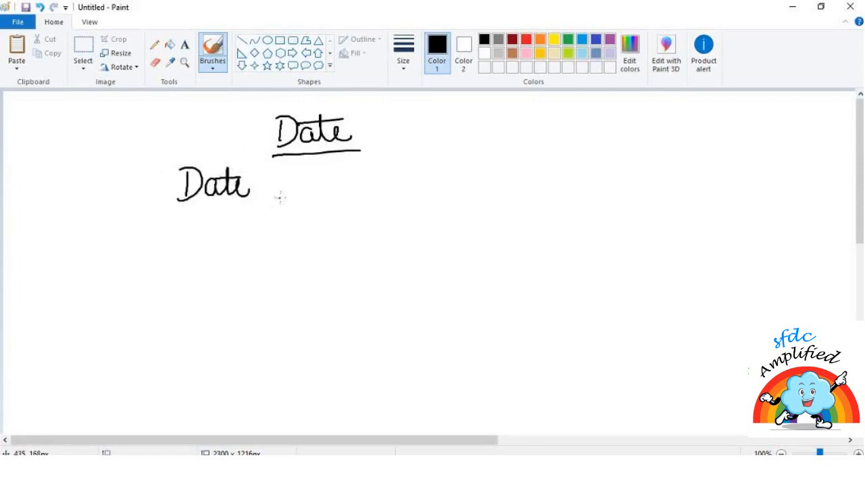
drag(286, 190, 351, 216)
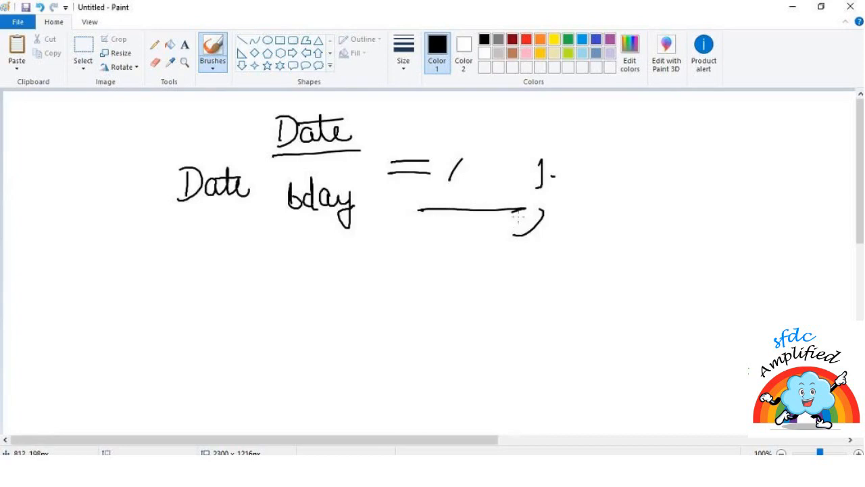
mouse_move(168, 263)
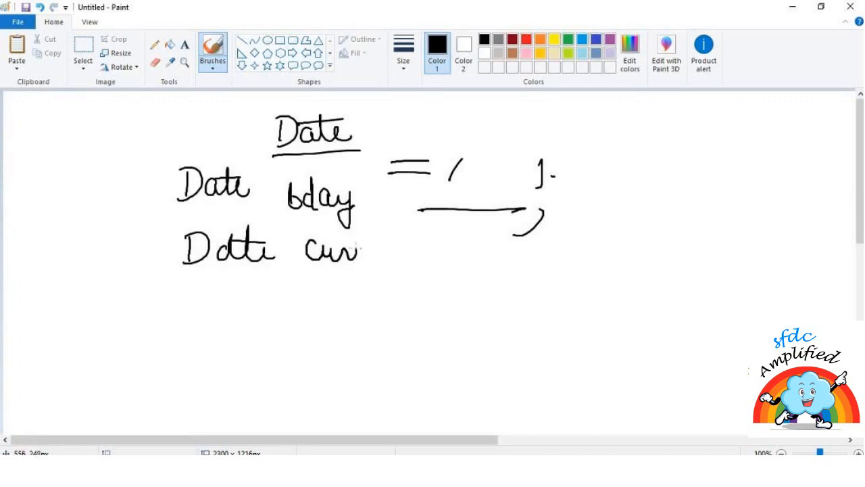
Step: Write Date currentDate = Date.Today(); and an underlined DateTime heading below
drag(359, 254, 416, 243)
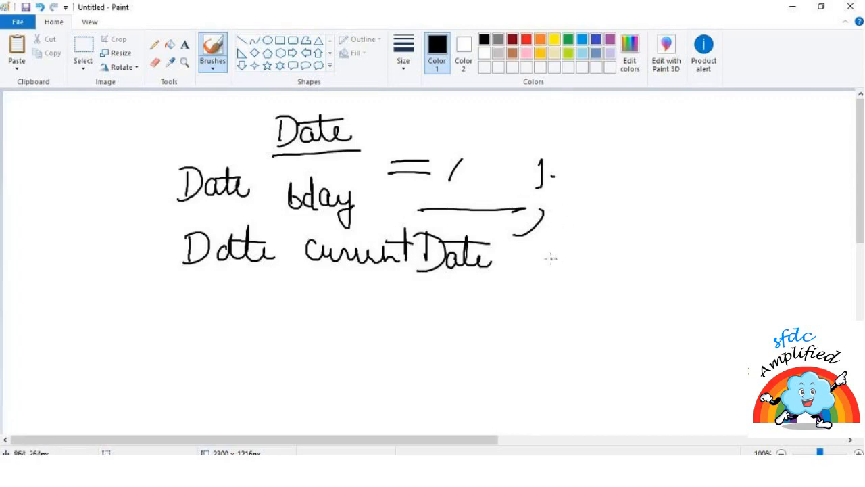
drag(534, 254, 615, 257)
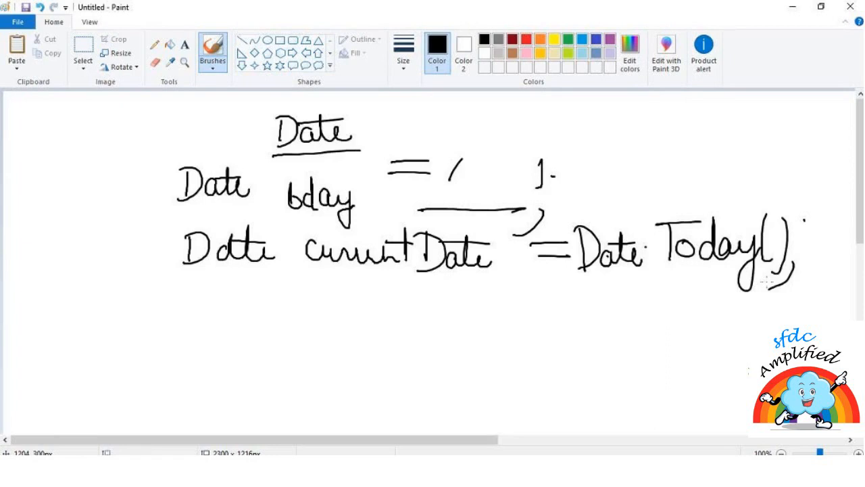
mouse_move(331, 184)
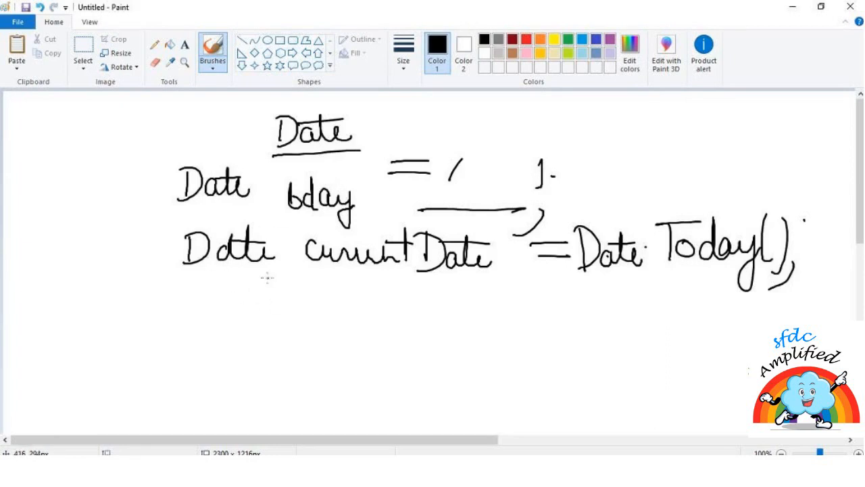
drag(257, 277, 336, 311)
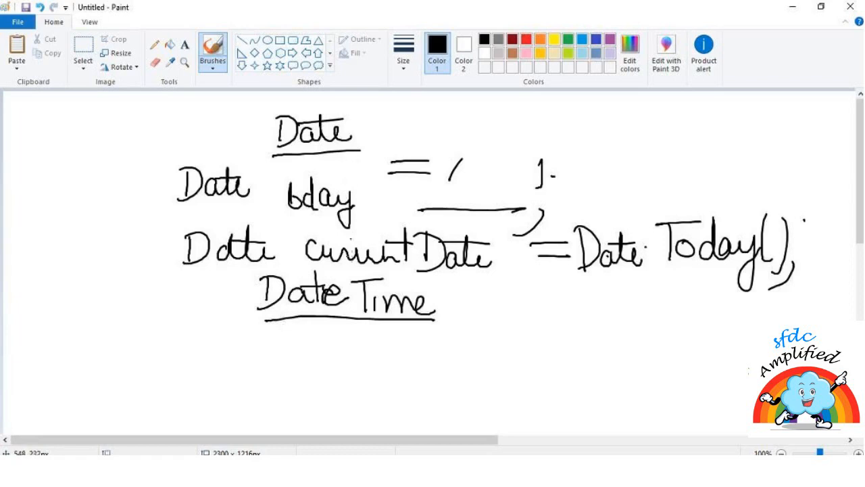
mouse_move(187, 334)
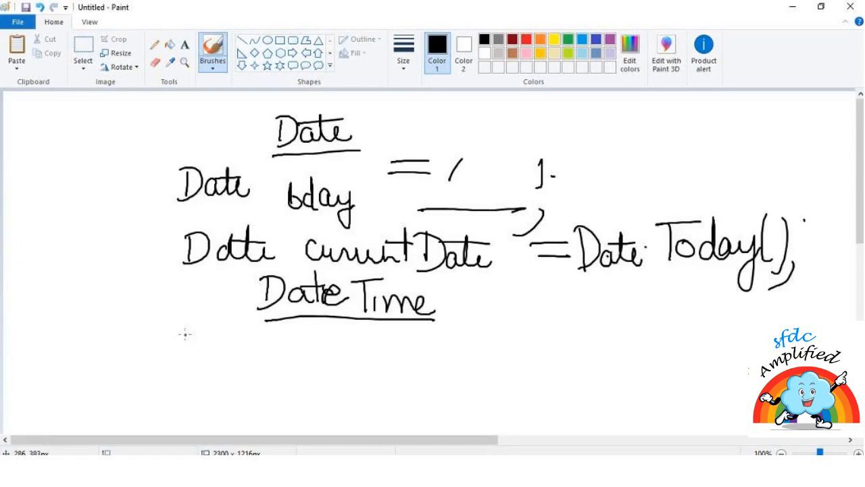
Step: Handwrite the line DateTime currentTime = DateTime.now under the DateTime heading
drag(175, 351, 257, 354)
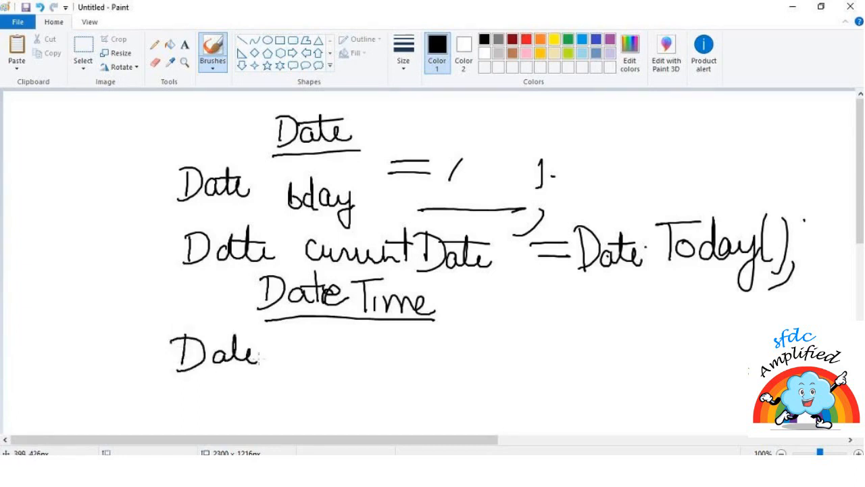
drag(260, 351, 332, 352)
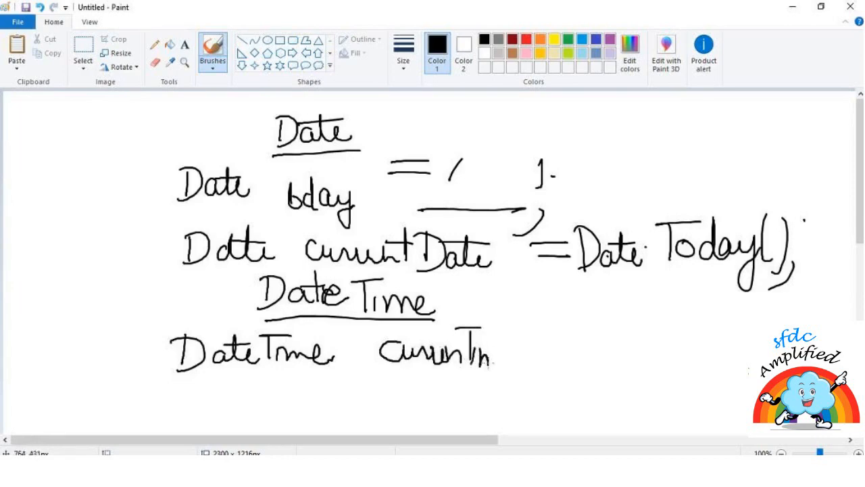
drag(487, 354, 568, 329)
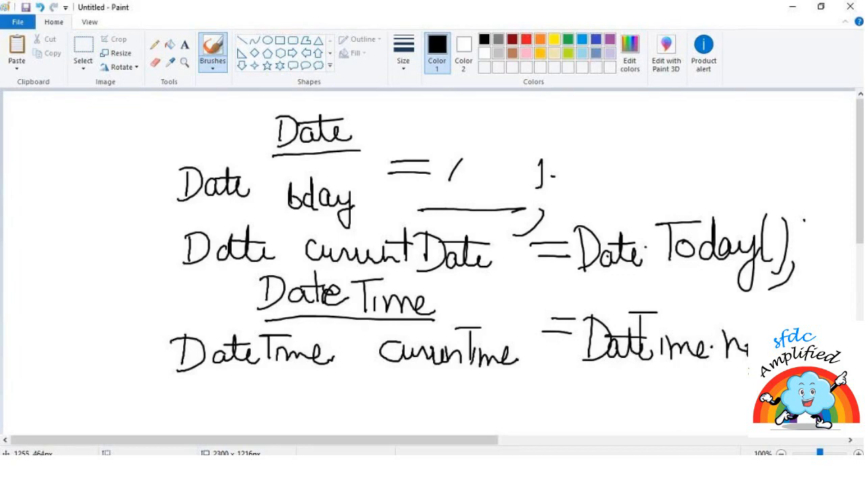
mouse_move(449, 240)
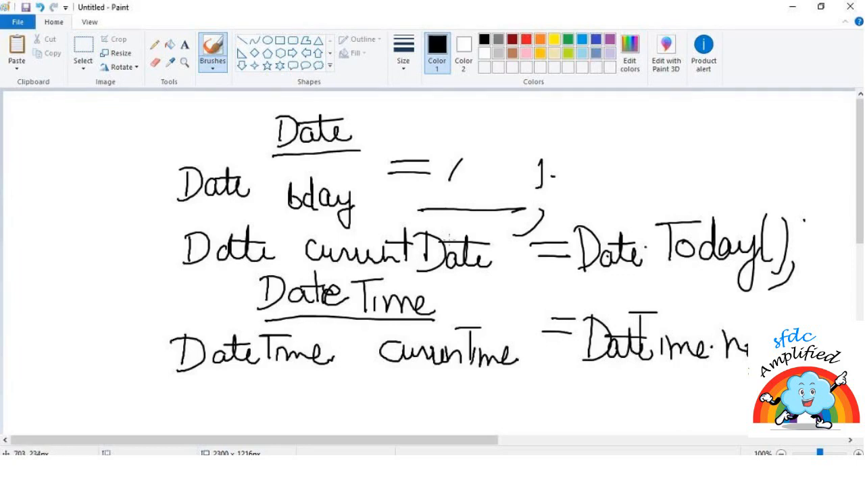
Step: Select and erase all the Date and DateTime notes, leaving a blank canvas
click(83, 52)
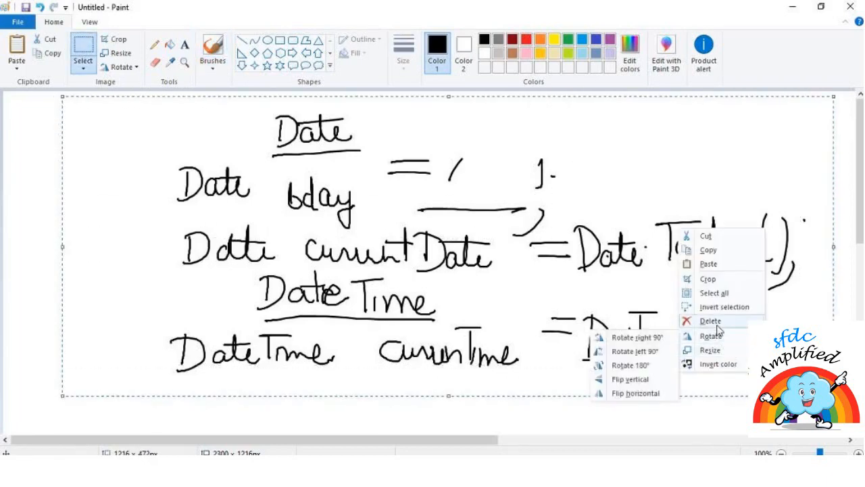
click(711, 321)
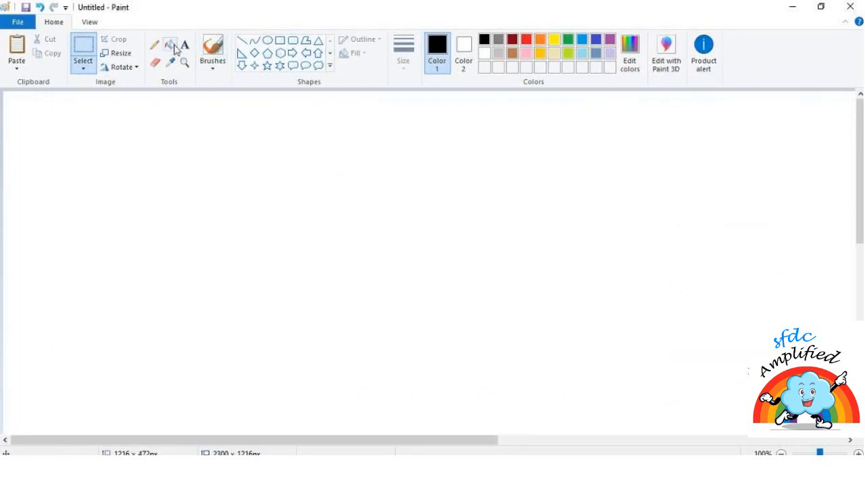
click(213, 52)
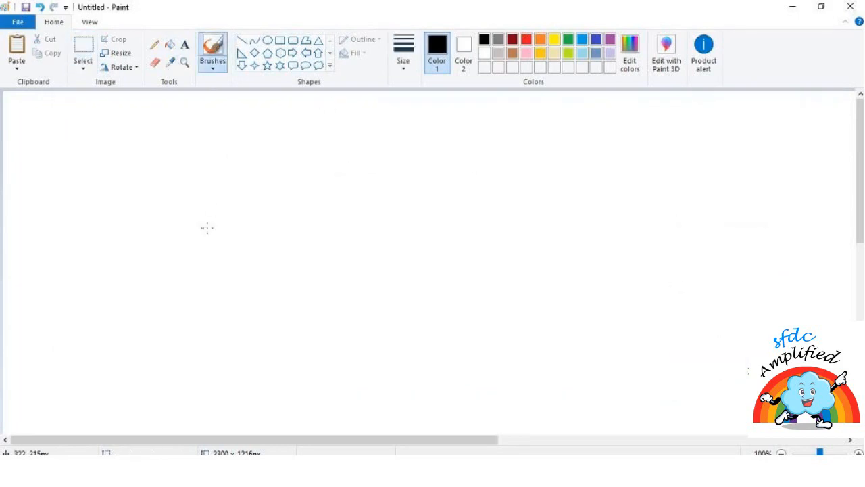
mouse_move(247, 127)
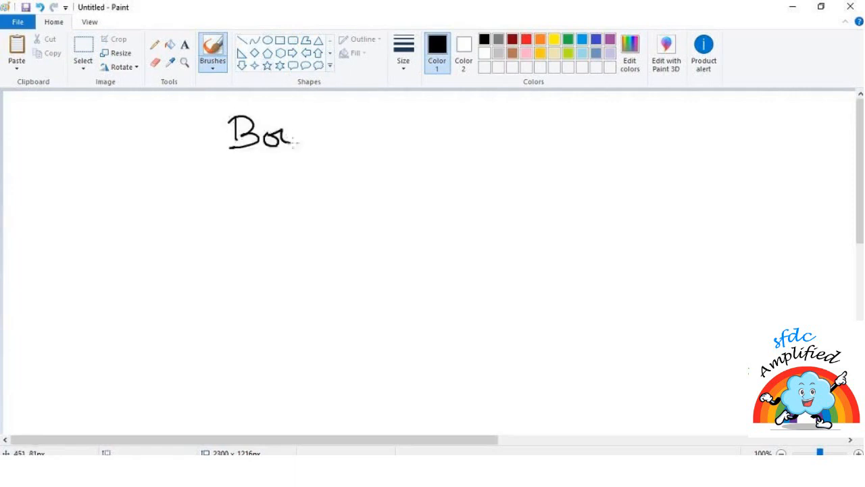
Step: Write and underline the Boolean heading, then start the example line with Boolean
drag(291, 135, 368, 138)
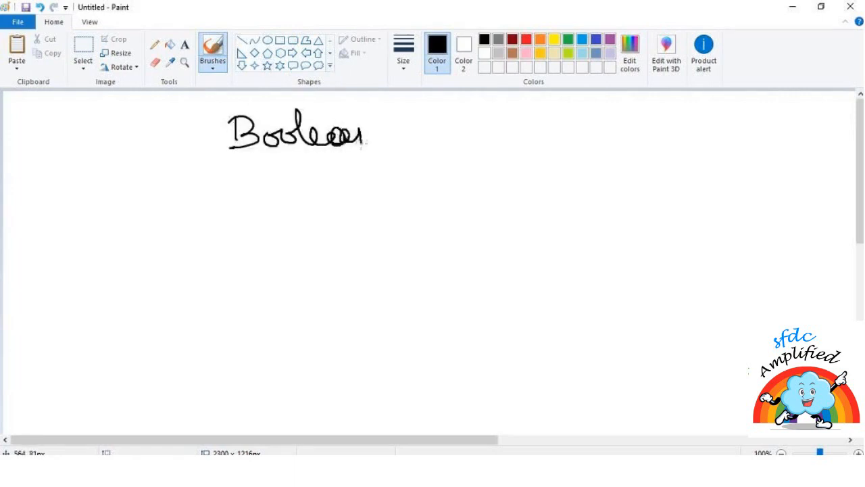
drag(233, 157, 377, 154)
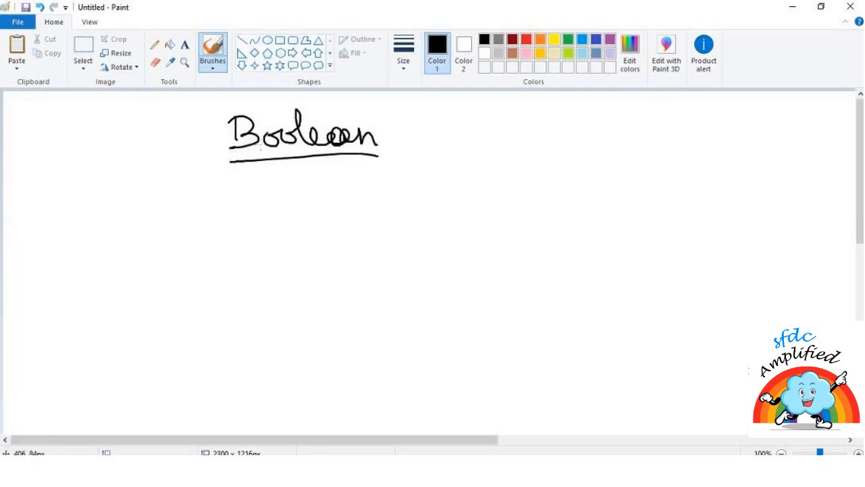
mouse_move(196, 209)
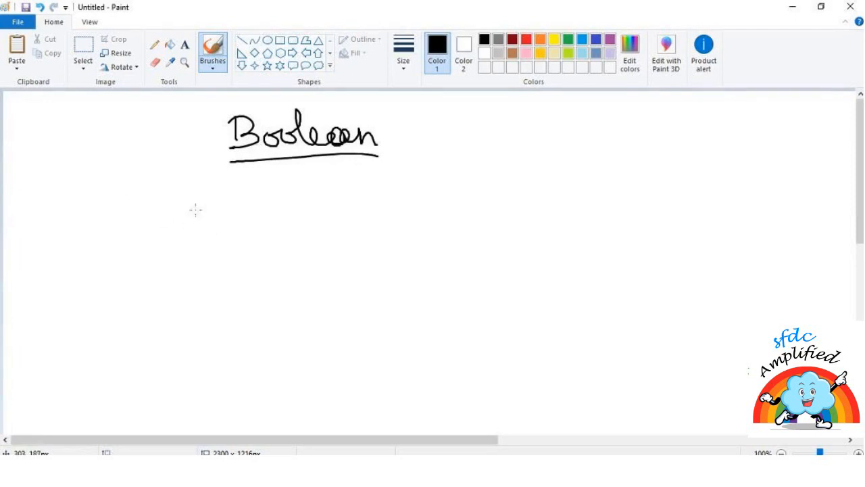
drag(179, 183, 236, 210)
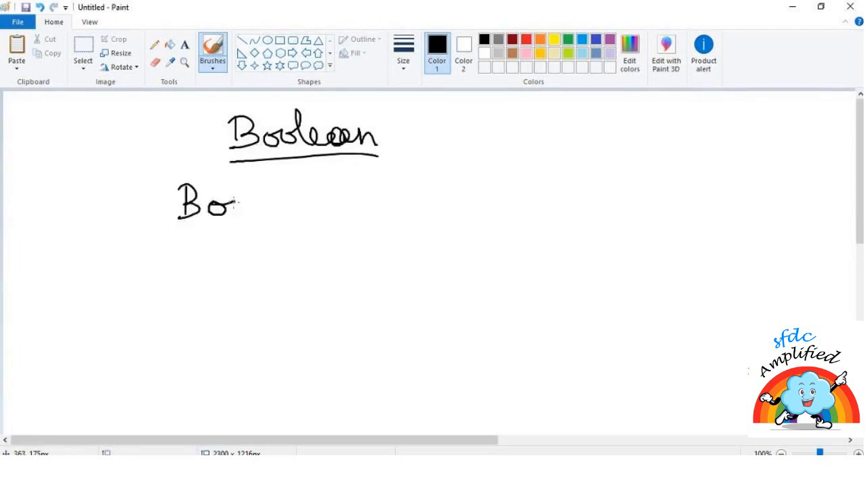
drag(241, 203, 351, 202)
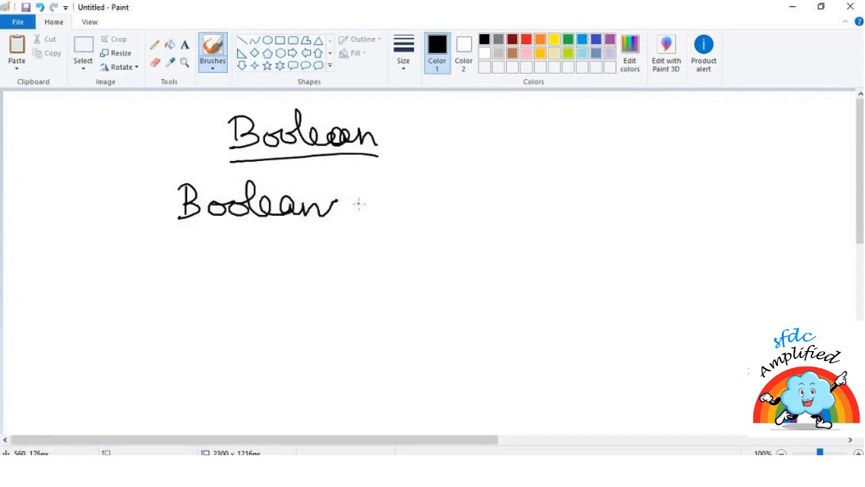
Step: Finish the line as isClosed = True; and underline Closed in the variable name
drag(365, 203, 459, 203)
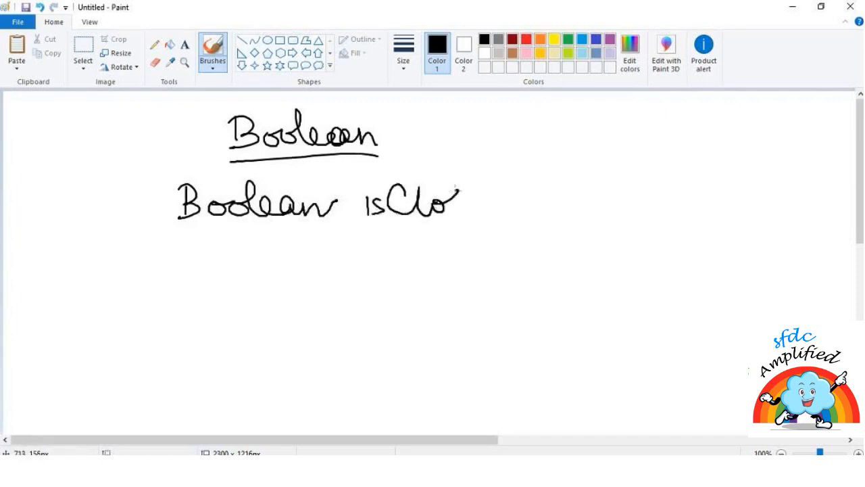
drag(440, 203, 503, 169)
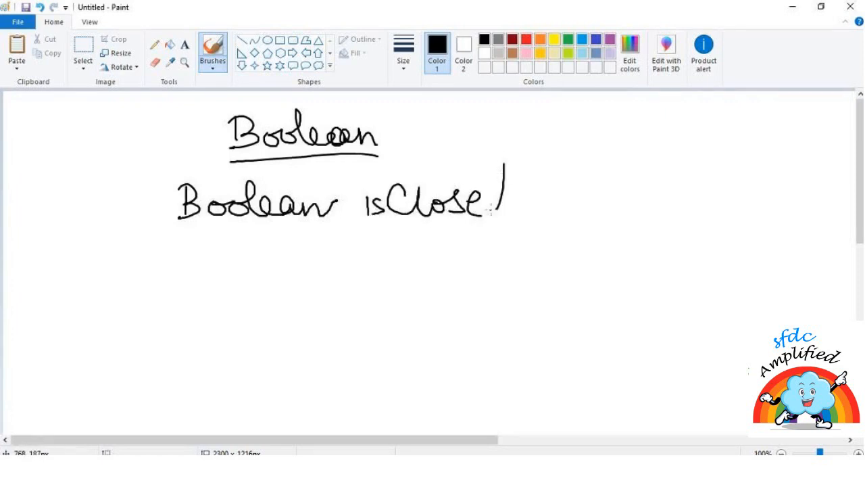
drag(500, 196, 568, 200)
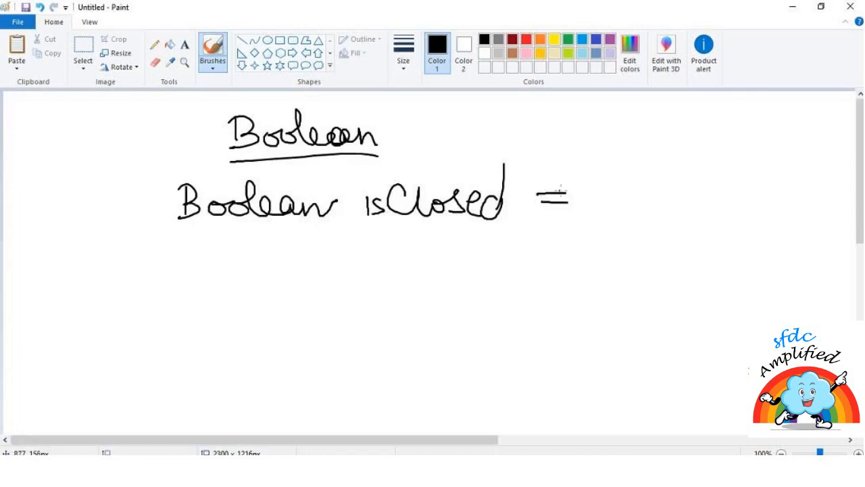
drag(588, 170, 649, 209)
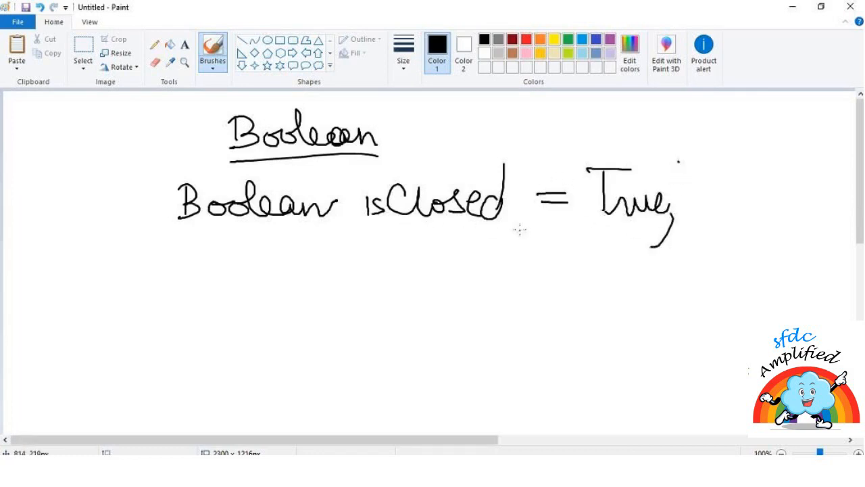
drag(376, 229, 521, 230)
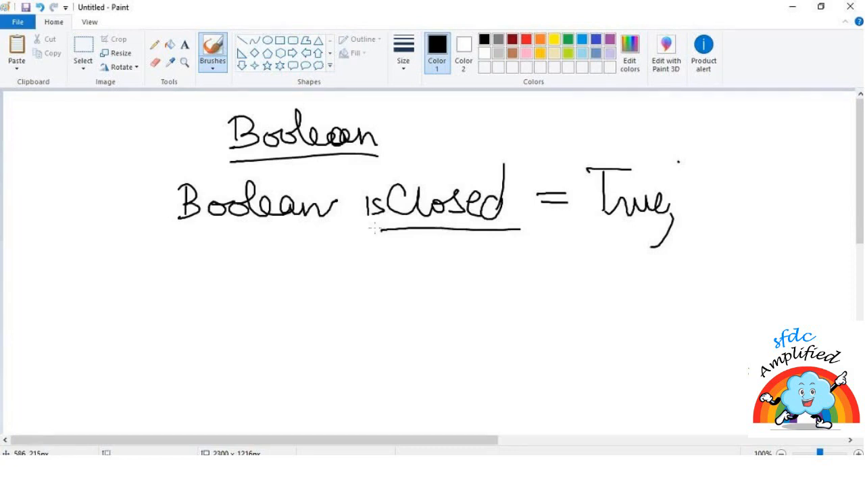
mouse_move(322, 247)
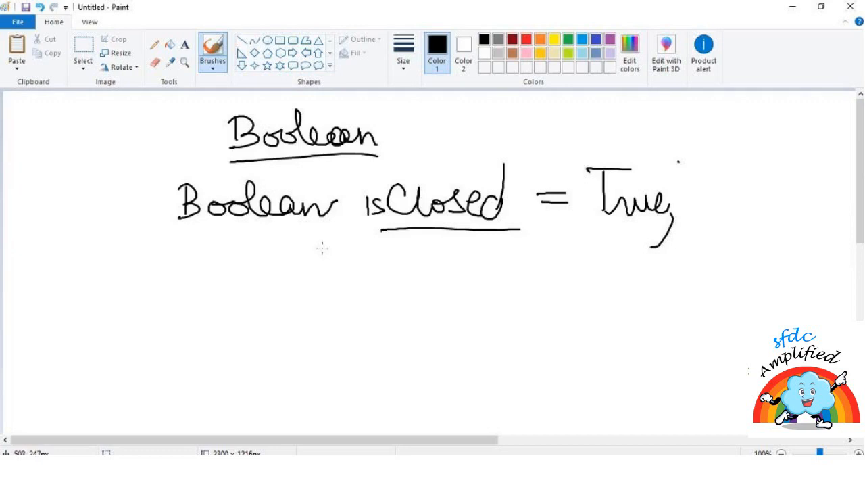
mouse_move(245, 288)
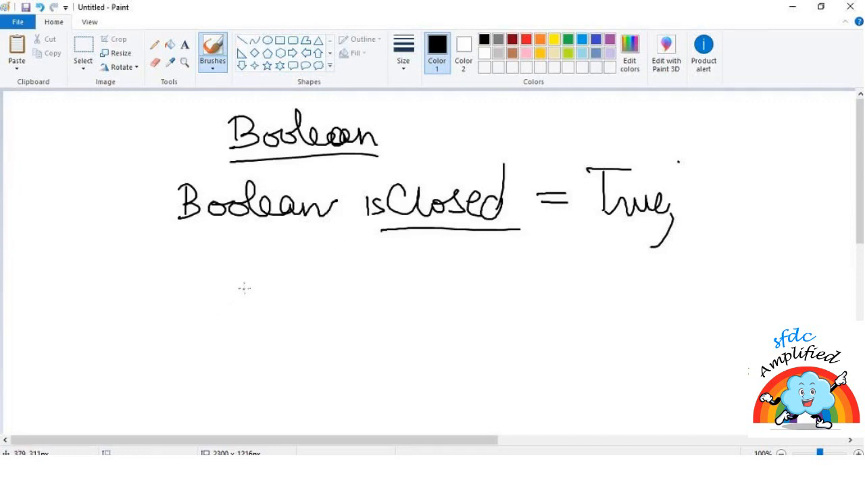
mouse_move(270, 283)
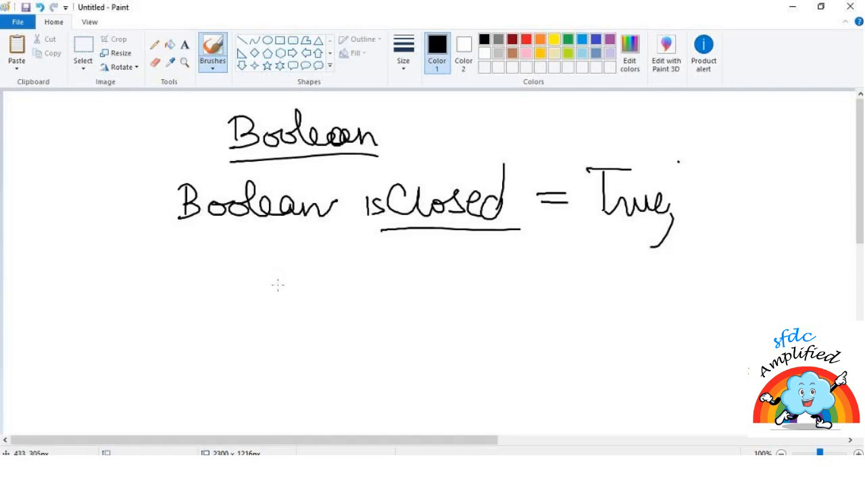
mouse_move(286, 278)
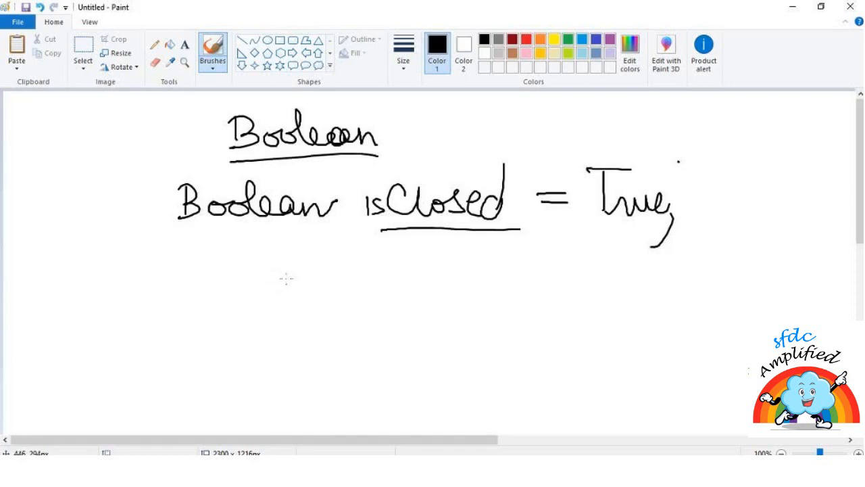
mouse_move(243, 268)
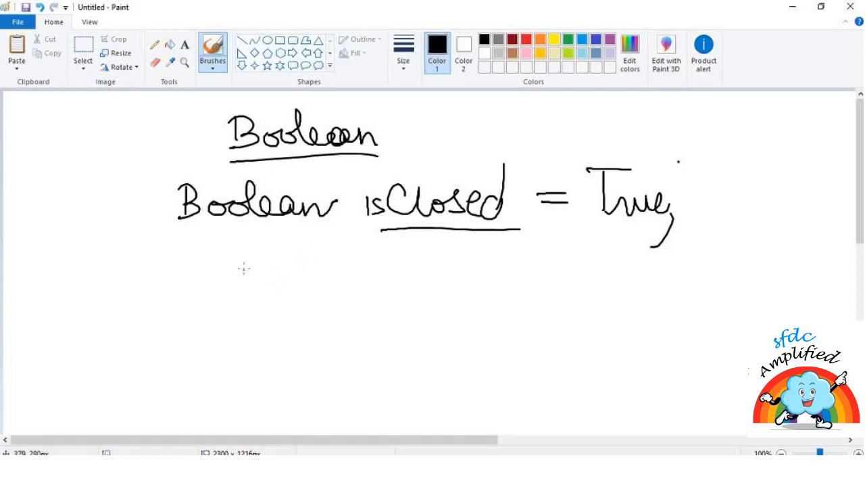
mouse_move(236, 265)
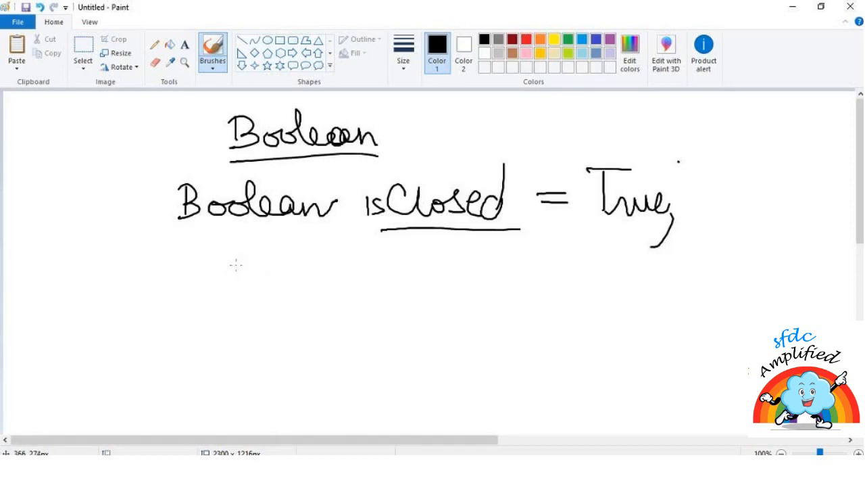
mouse_move(251, 260)
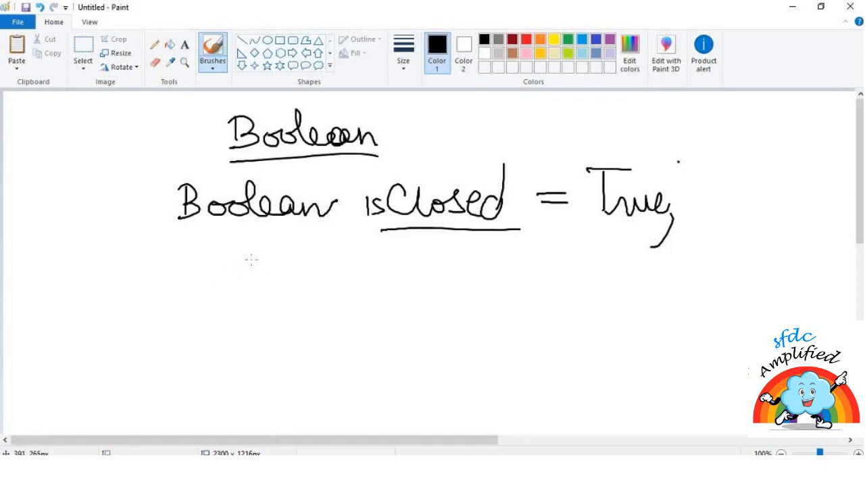
mouse_move(201, 284)
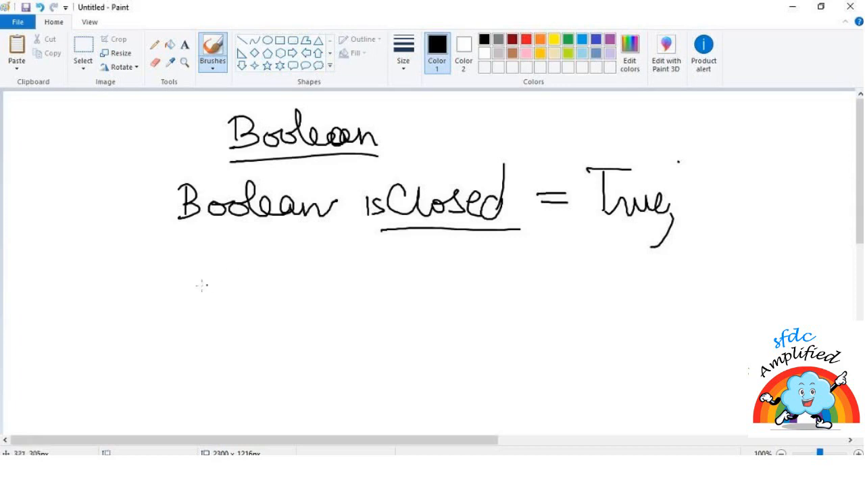
Step: Write circled step 1 'choose datatype' below the Boolean example
drag(173, 277, 291, 284)
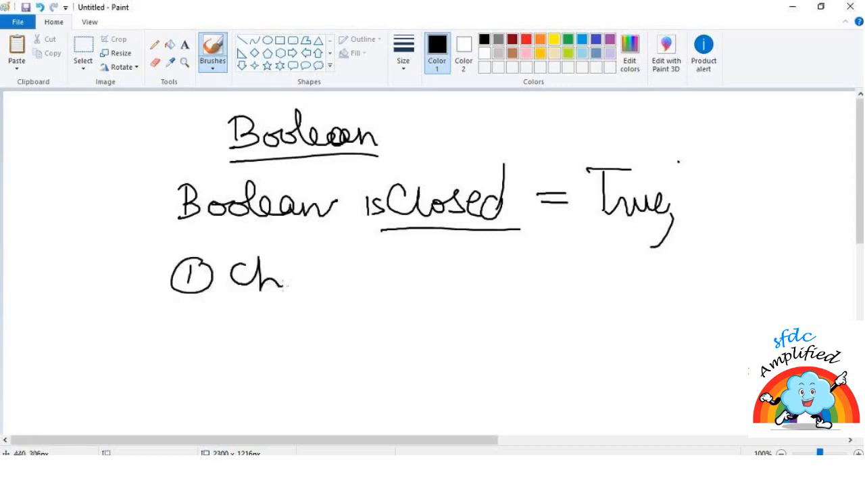
drag(271, 273, 385, 277)
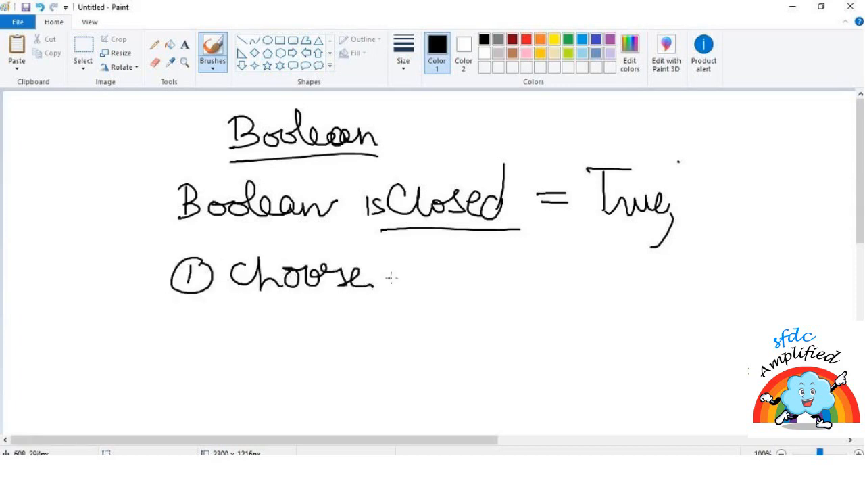
drag(390, 273, 460, 277)
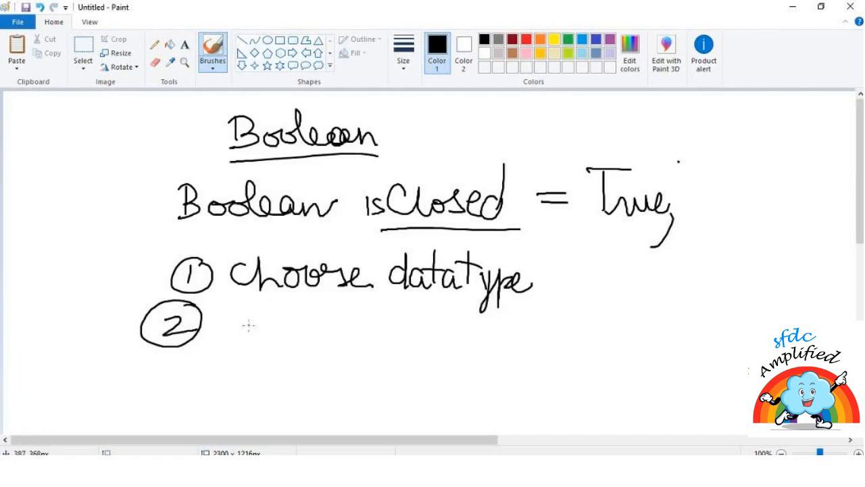
Step: Write circled step 2 'VariableName' and underline it
drag(232, 338, 295, 317)
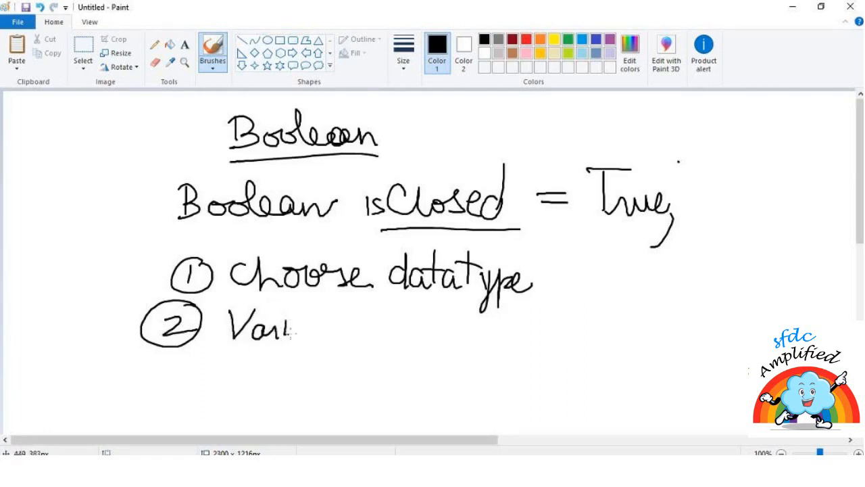
drag(295, 332, 368, 338)
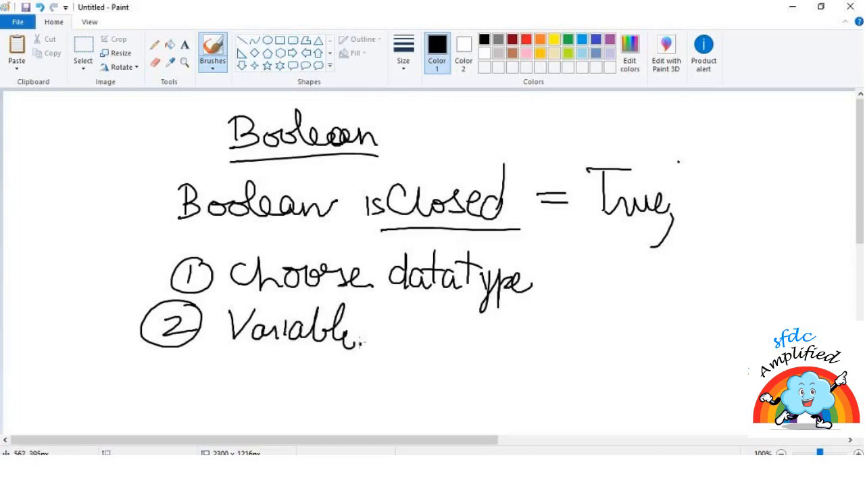
drag(368, 338, 444, 340)
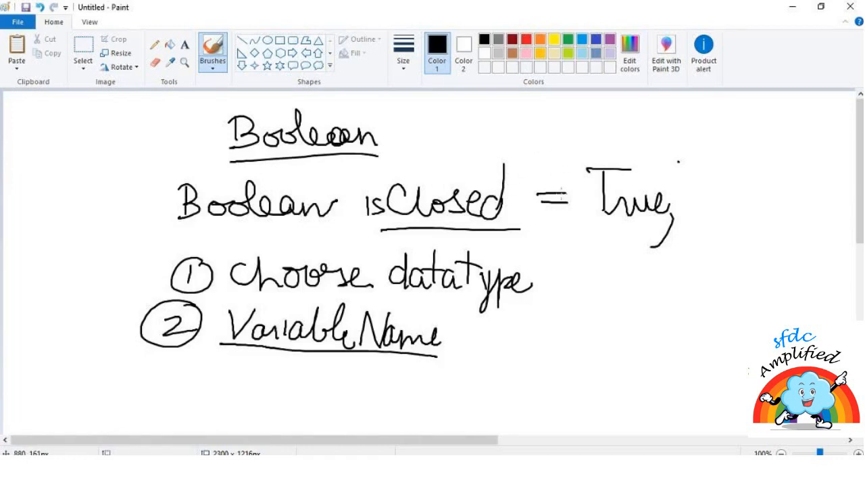
mouse_move(403, 151)
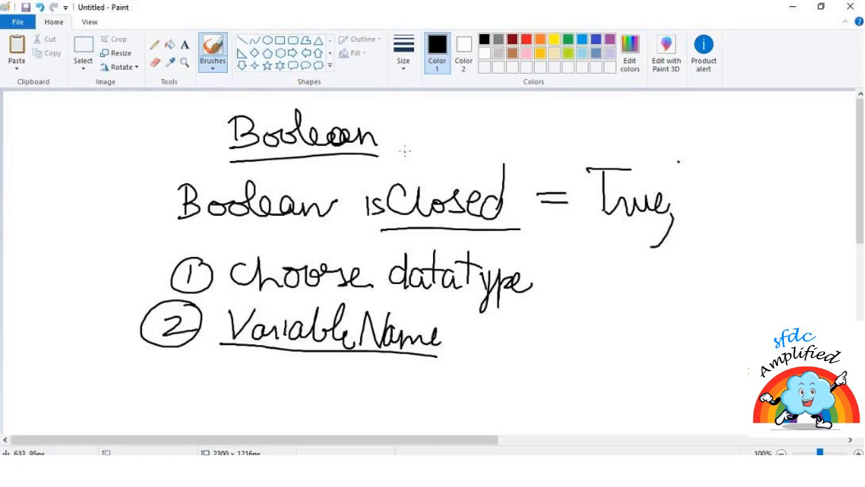
mouse_move(511, 264)
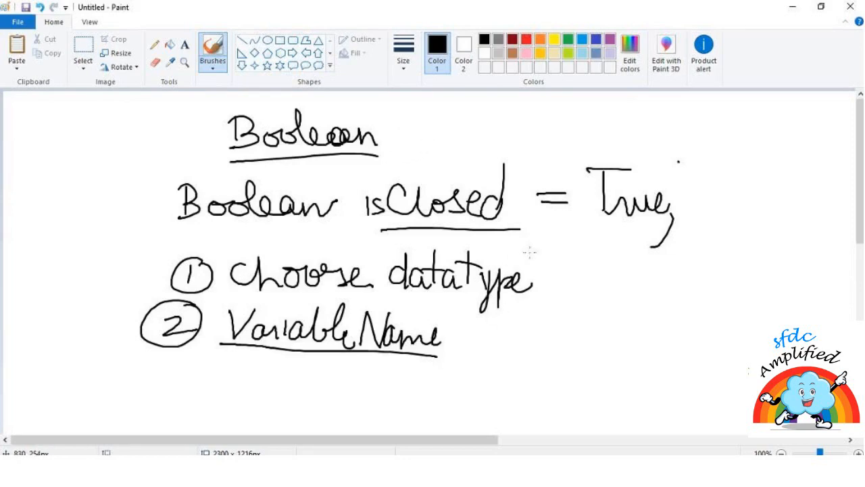
mouse_move(390, 292)
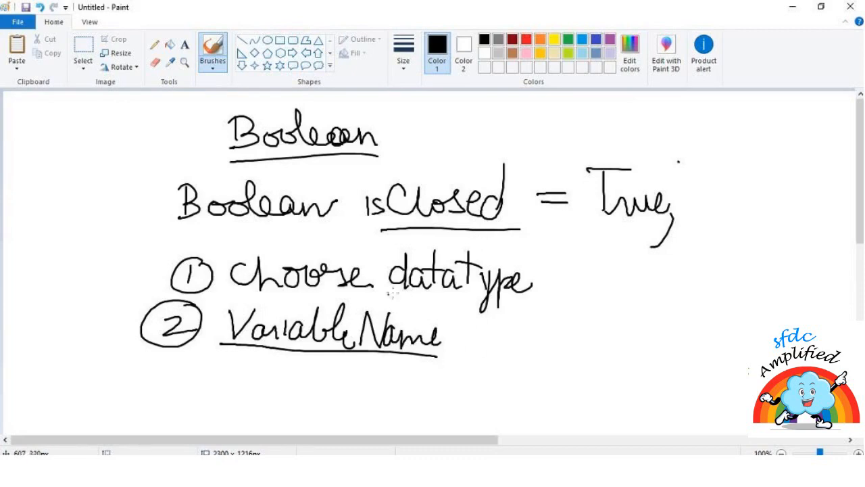